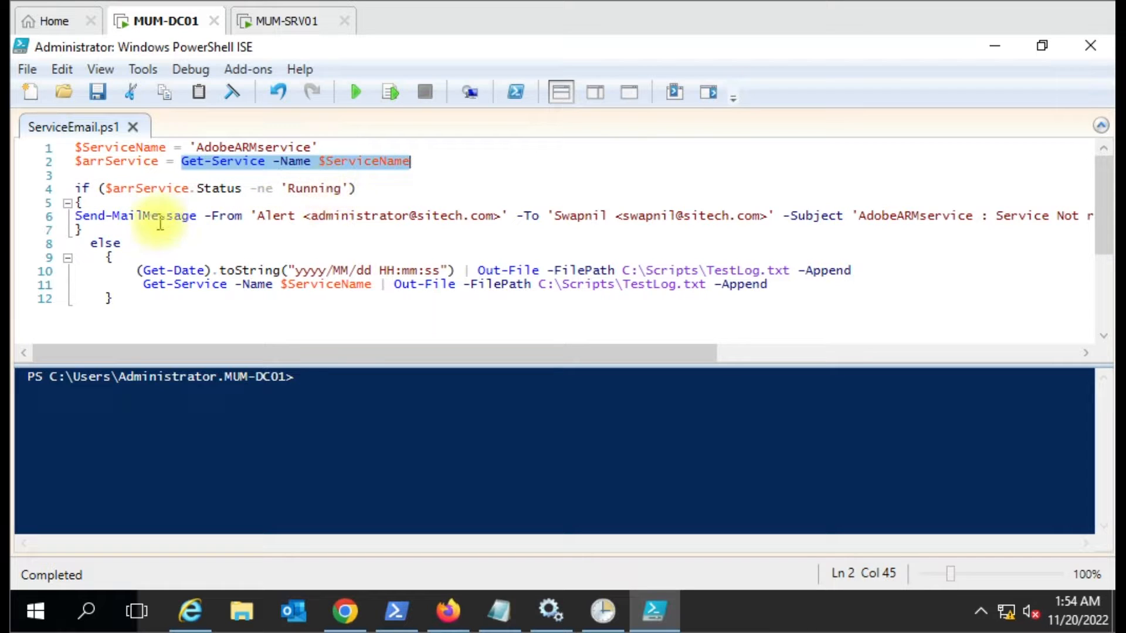
Review the mail recipient, server and log format, then add blank lines to the alert block and save.
click(133, 215)
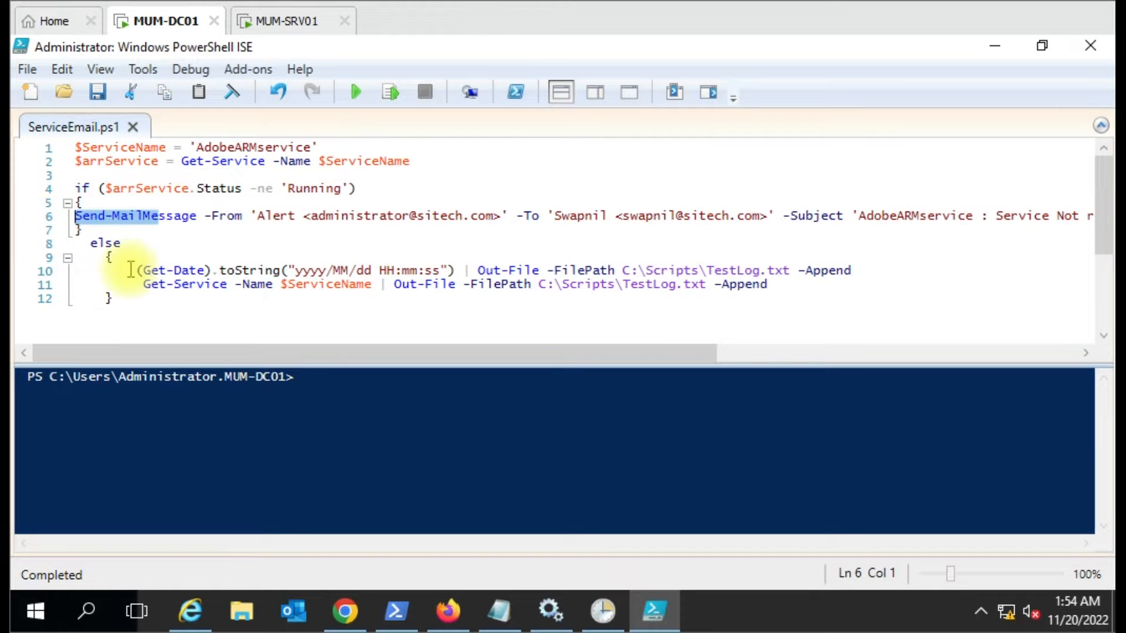
drag(138, 271, 262, 284)
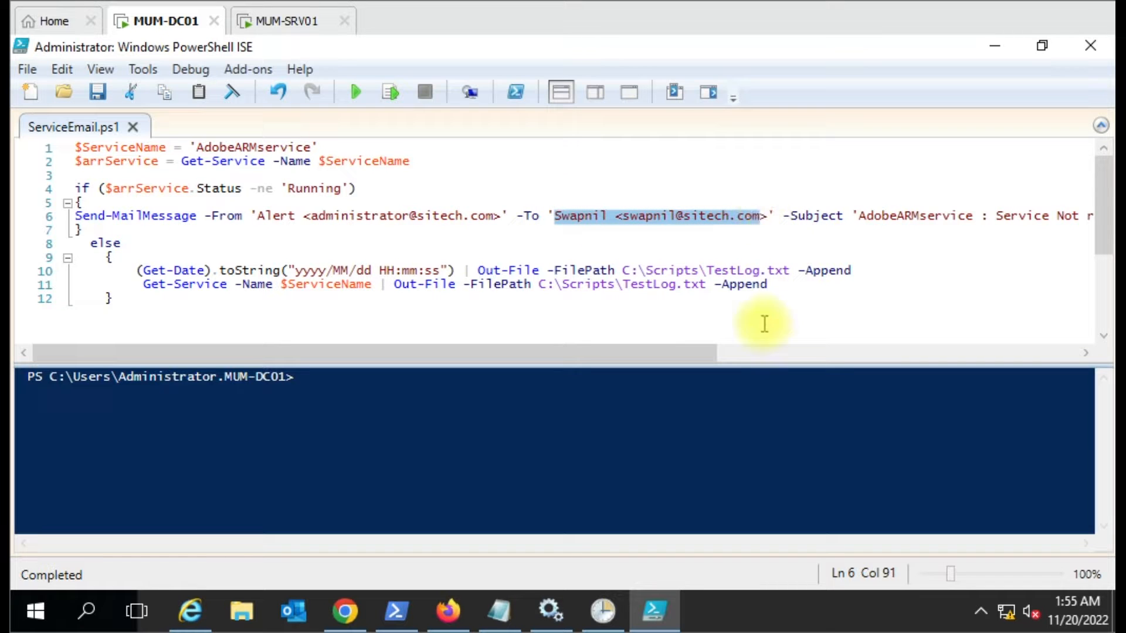
scroll(right, 3)
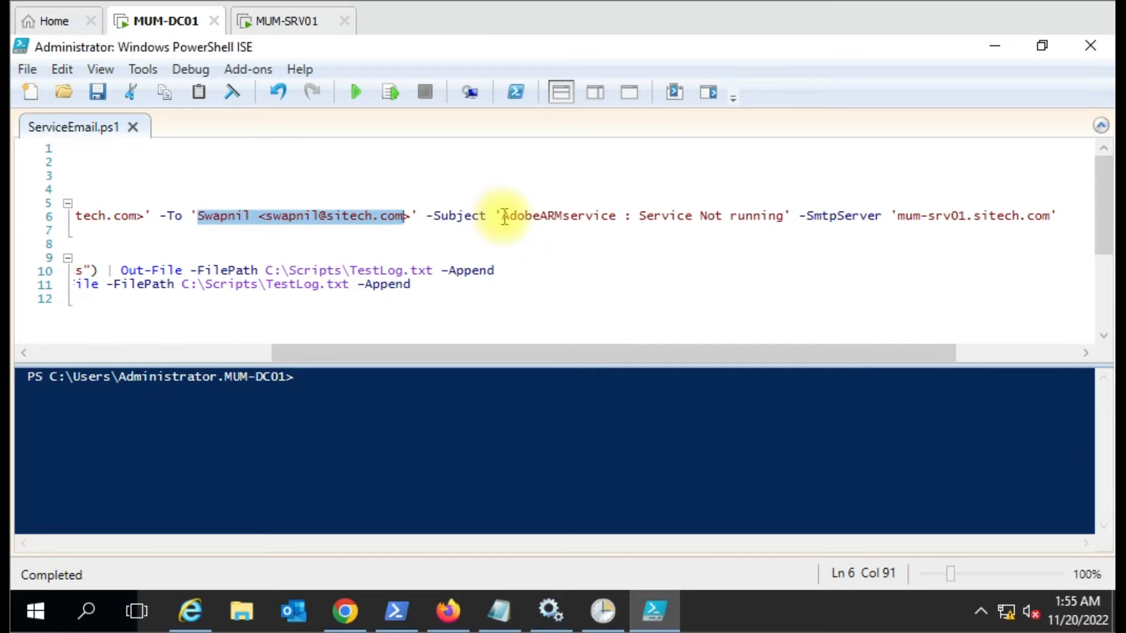
mouse_move(575, 221)
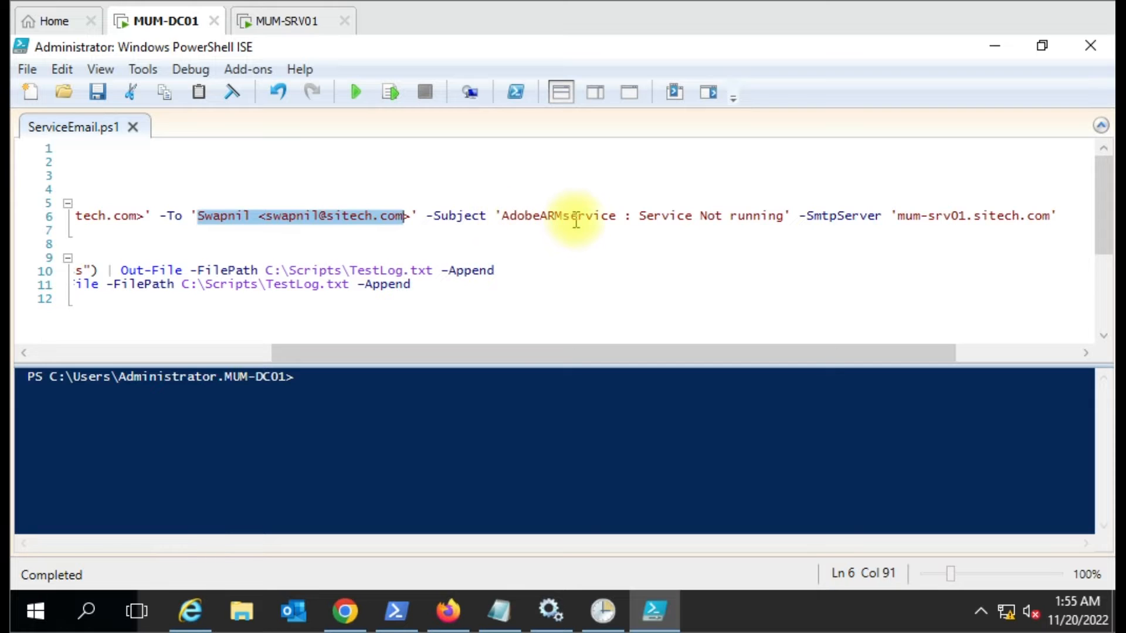
mouse_move(799, 219)
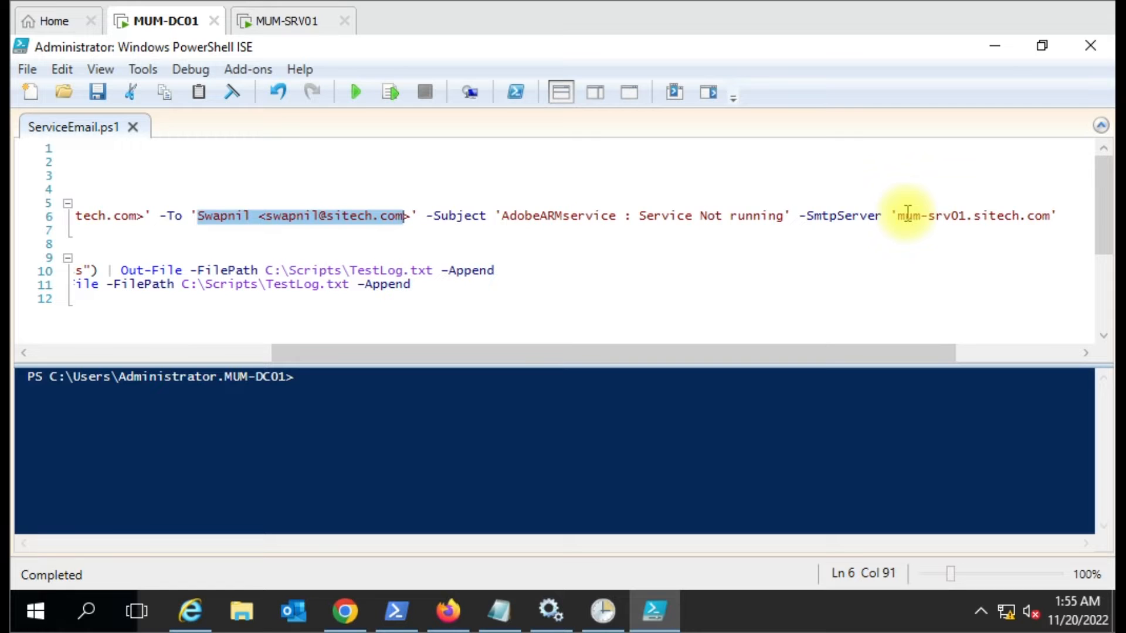
drag(896, 215, 1048, 215)
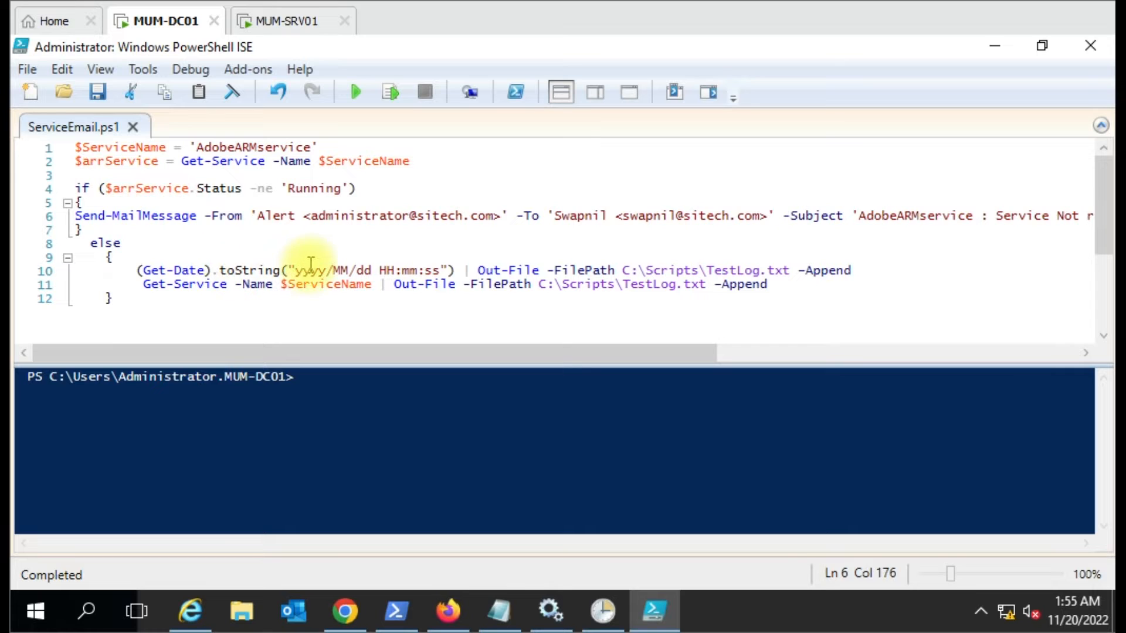
click(488, 270)
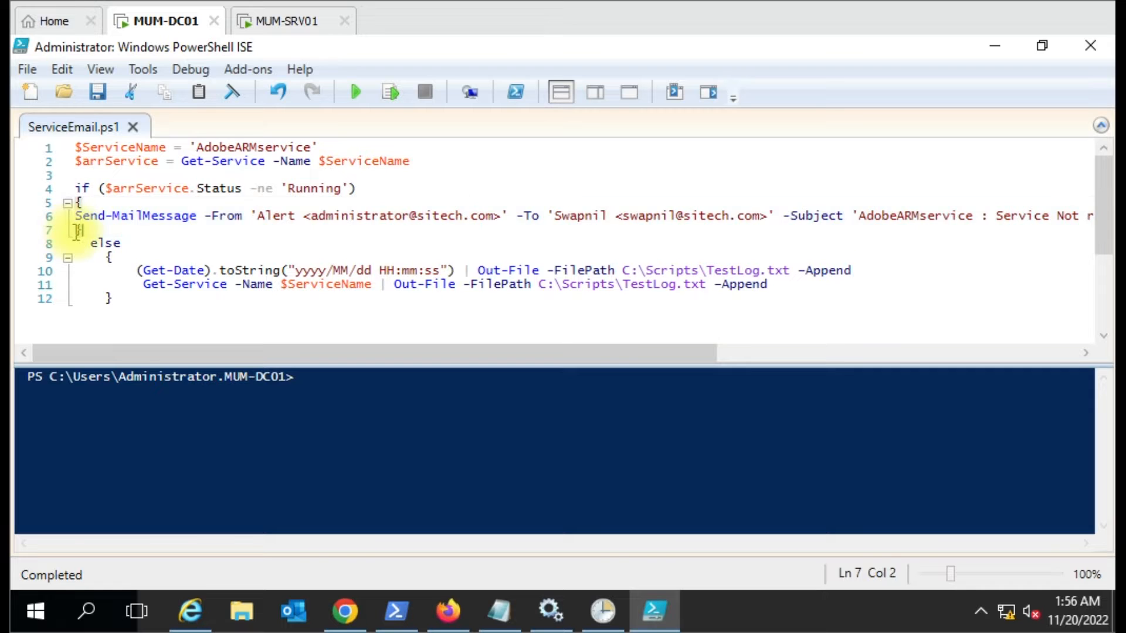
key(Enter)
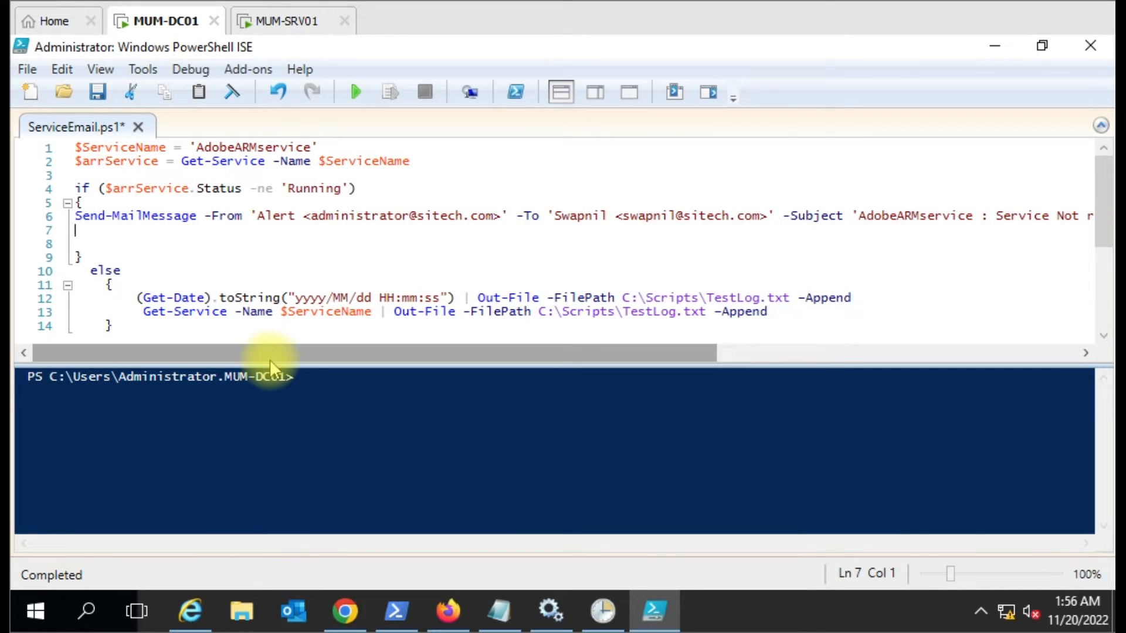
mouse_move(157, 233)
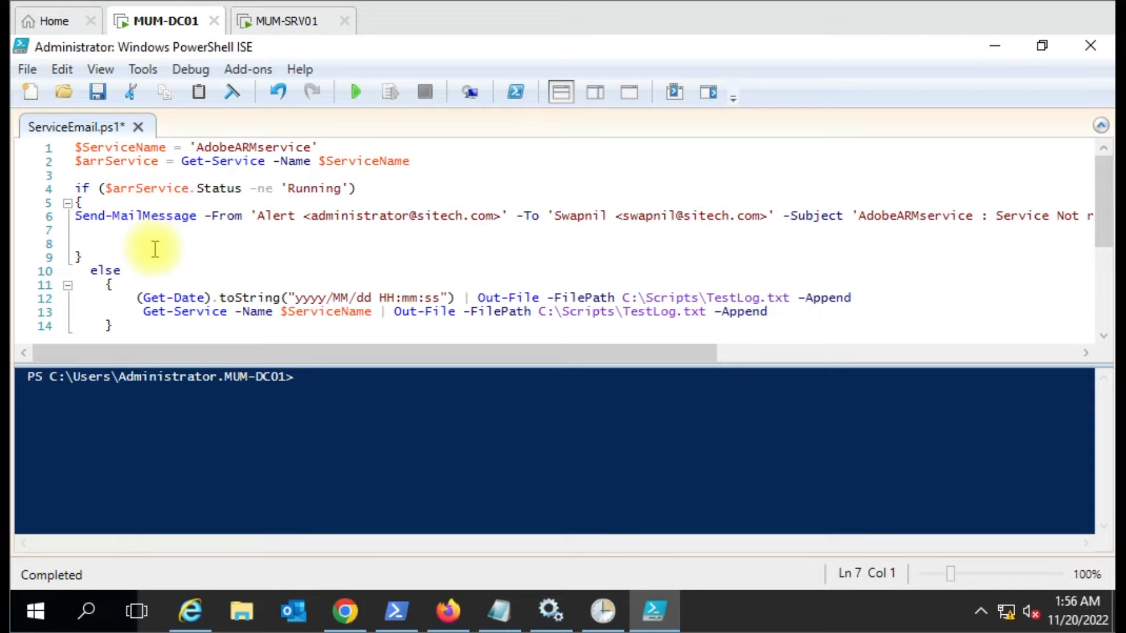
mouse_move(199, 243)
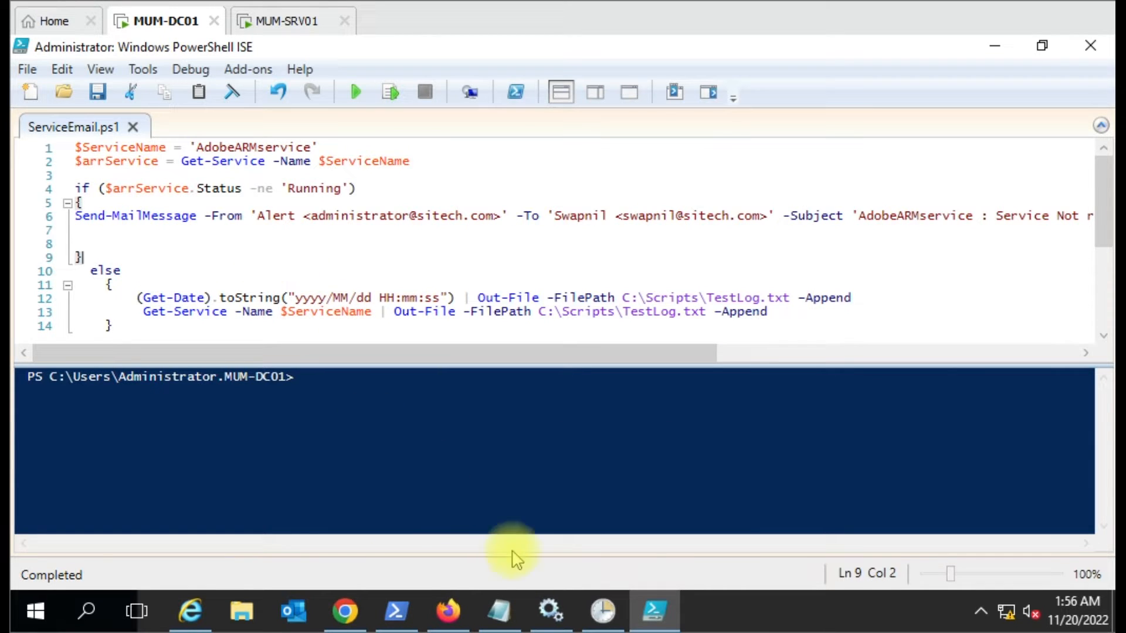
click(550, 612)
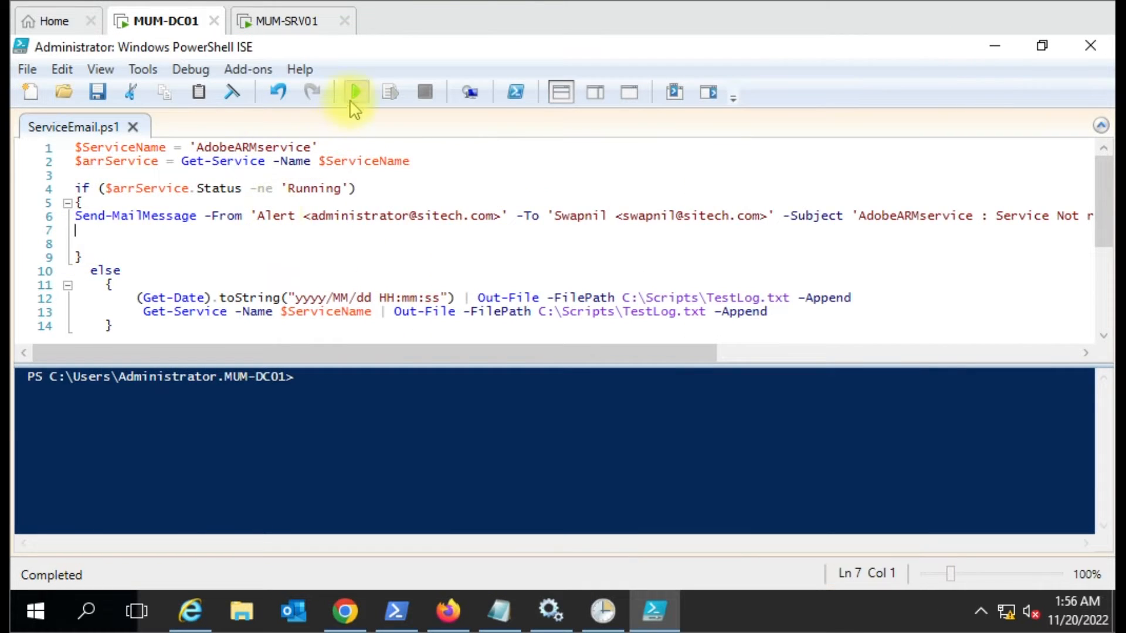
mouse_move(570, 546)
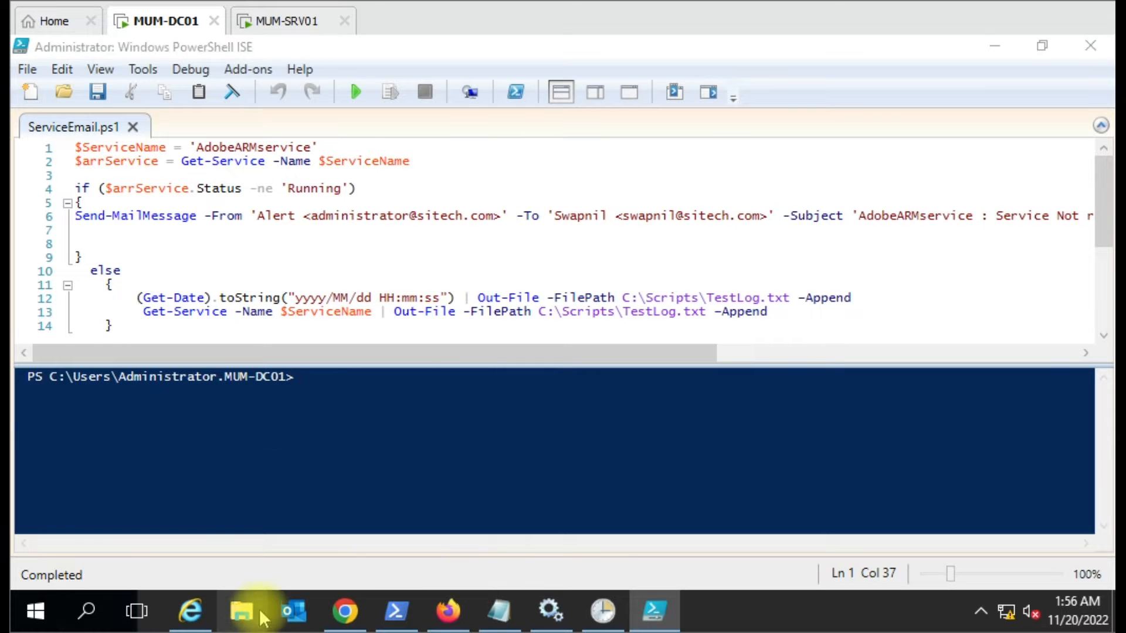
Open TestLog from the Scripts folder, check its two AdobeARMservice Running entries, and close it.
click(241, 611)
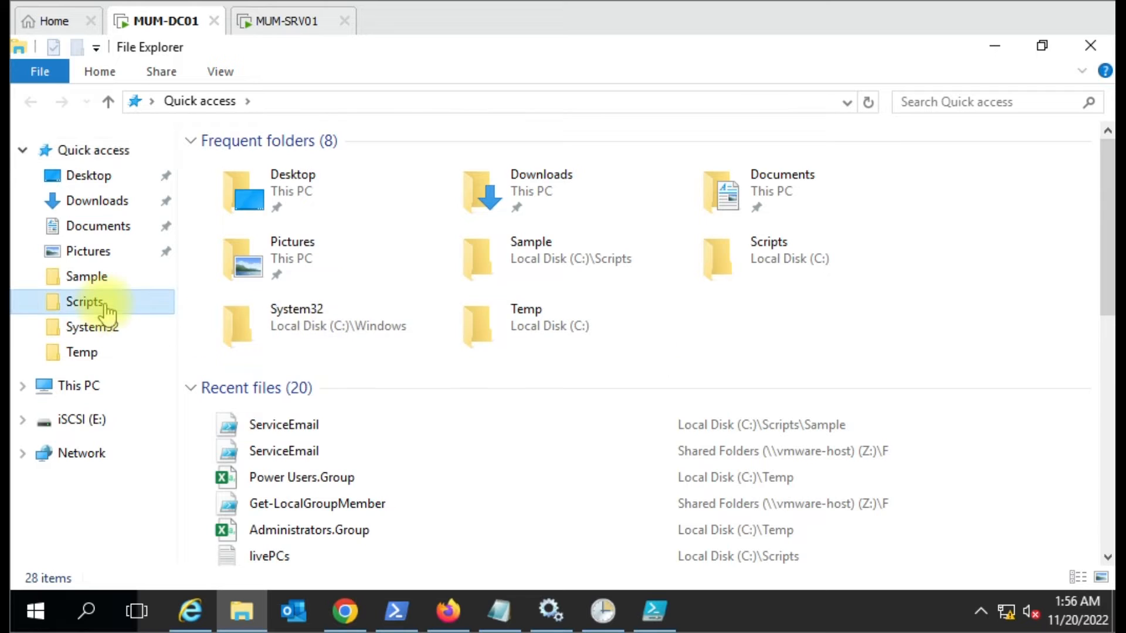
double_click(84, 301)
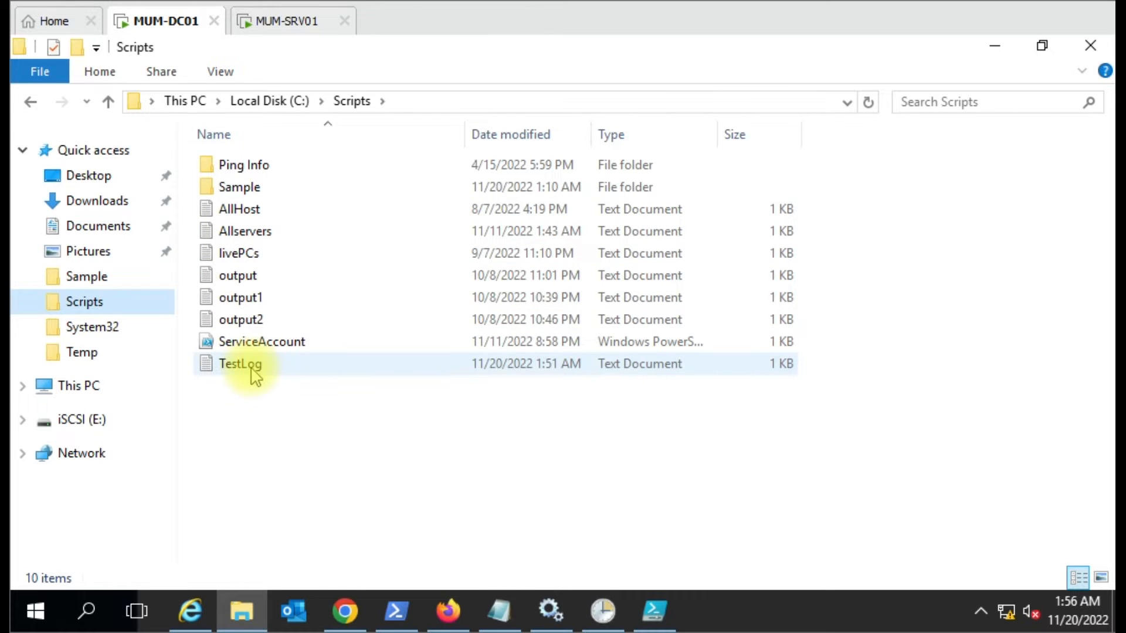
double_click(239, 364)
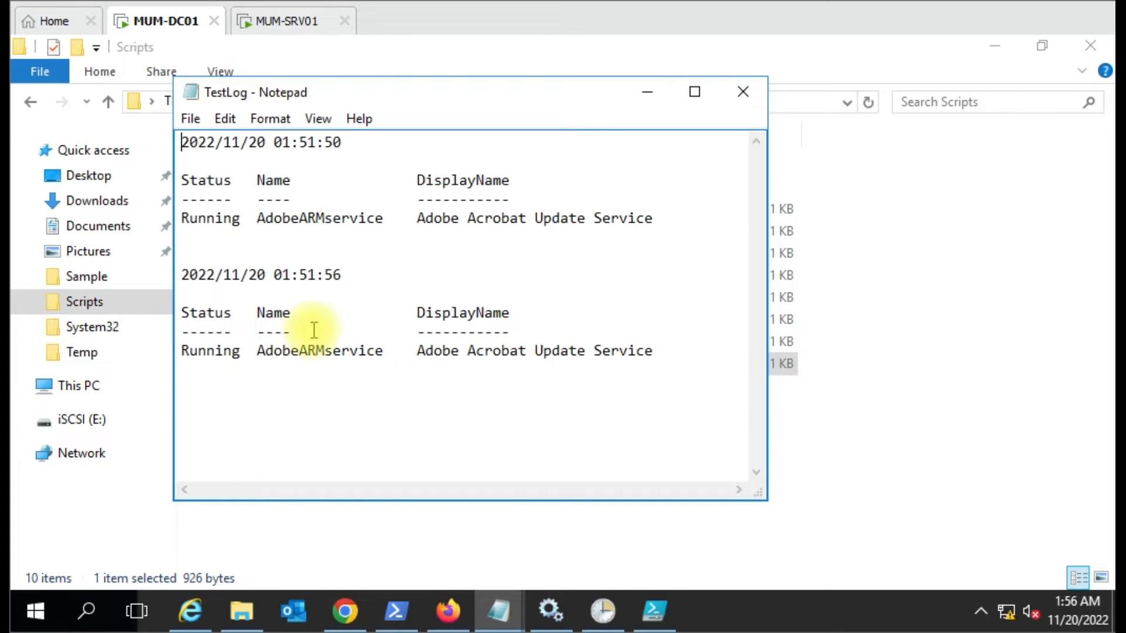
mouse_move(316, 296)
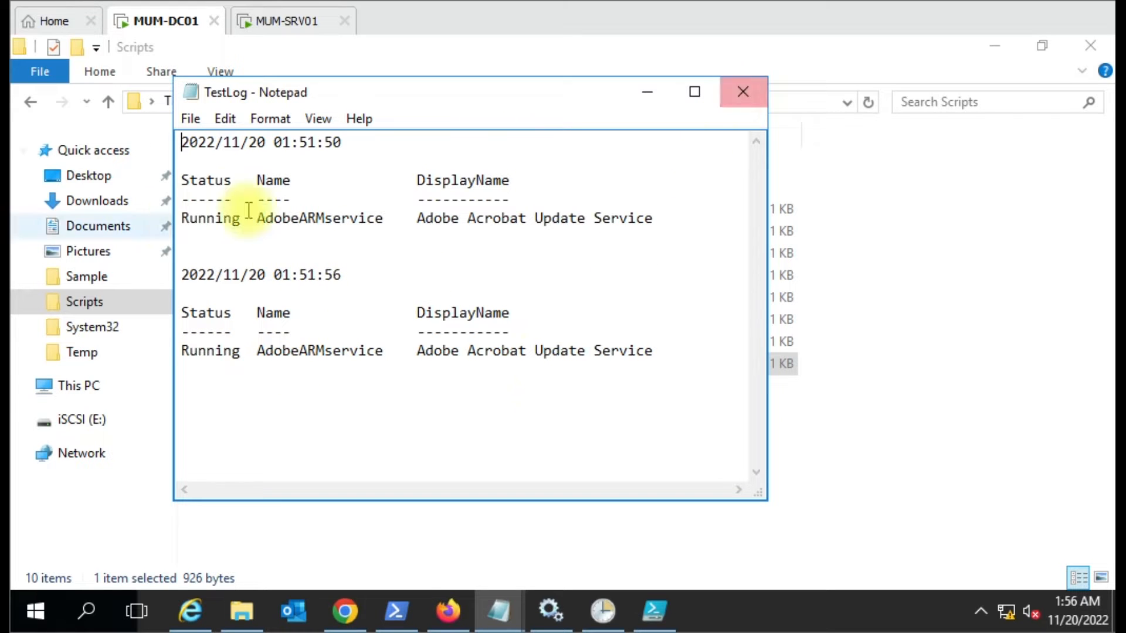
click(742, 92)
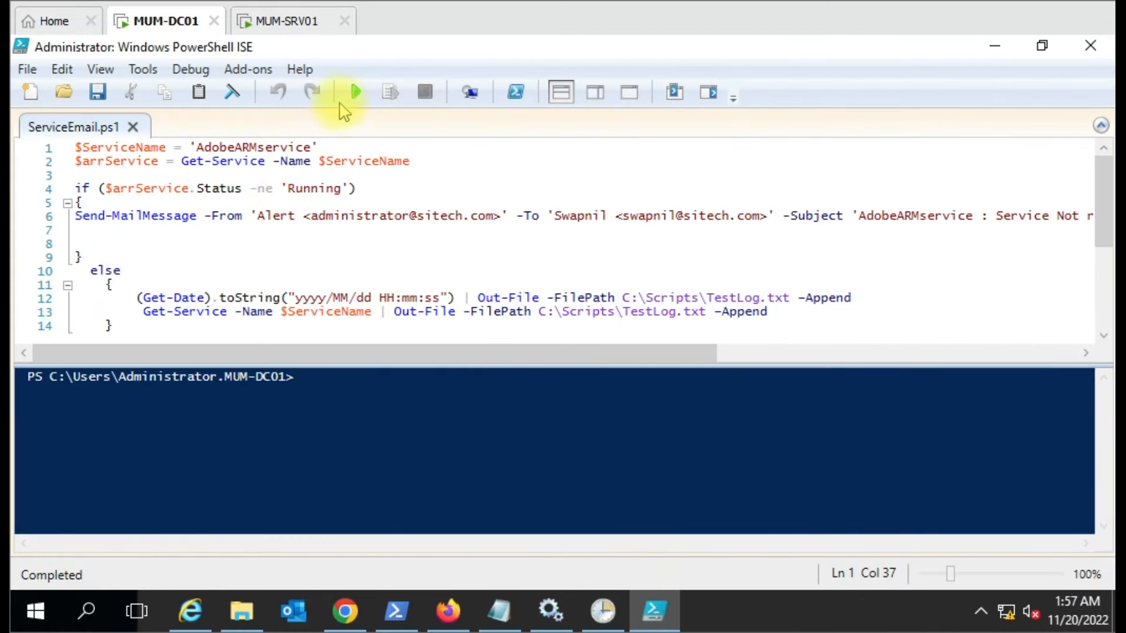
Run ServiceEmail.ps1 and confirm TestLog gains new 01:57 AdobeARMservice Running entries.
click(353, 92)
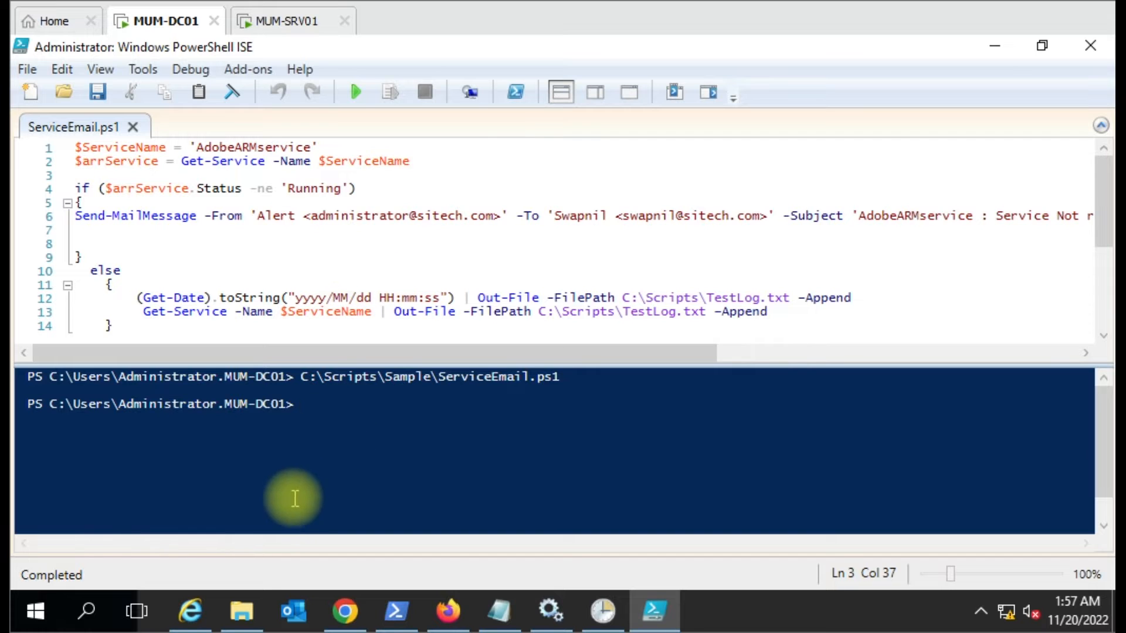
click(241, 611)
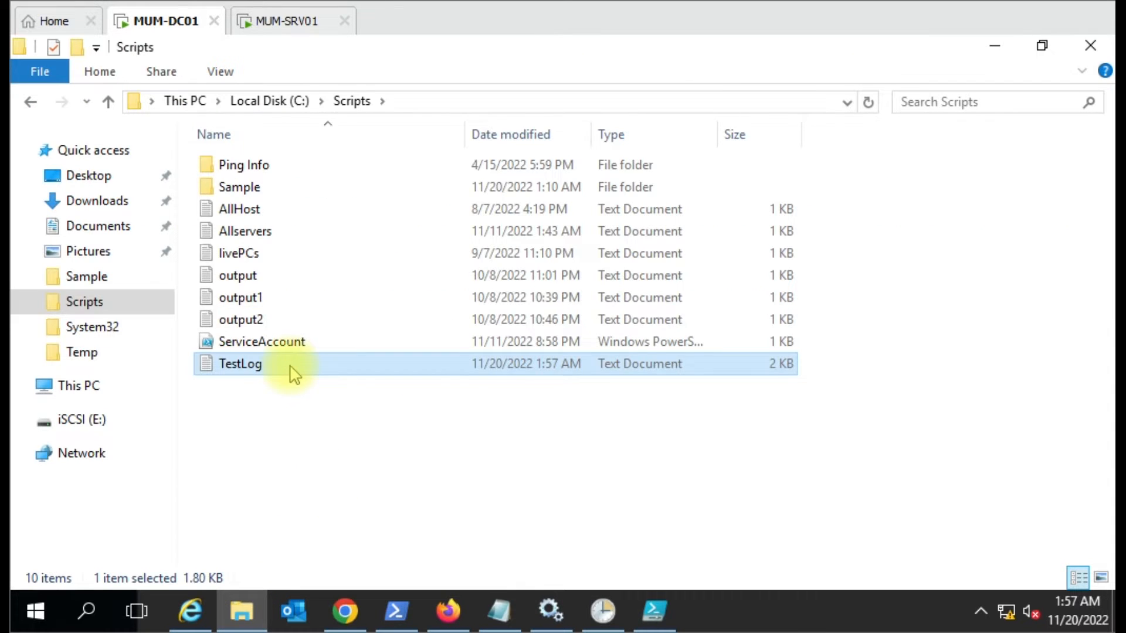
double_click(239, 364)
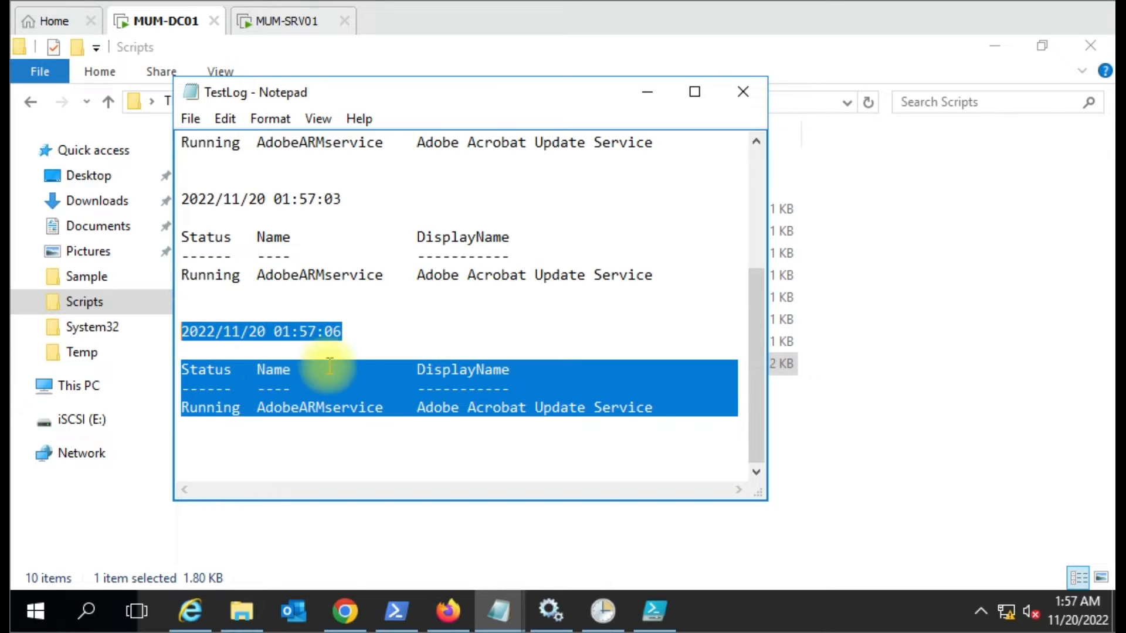
click(352, 349)
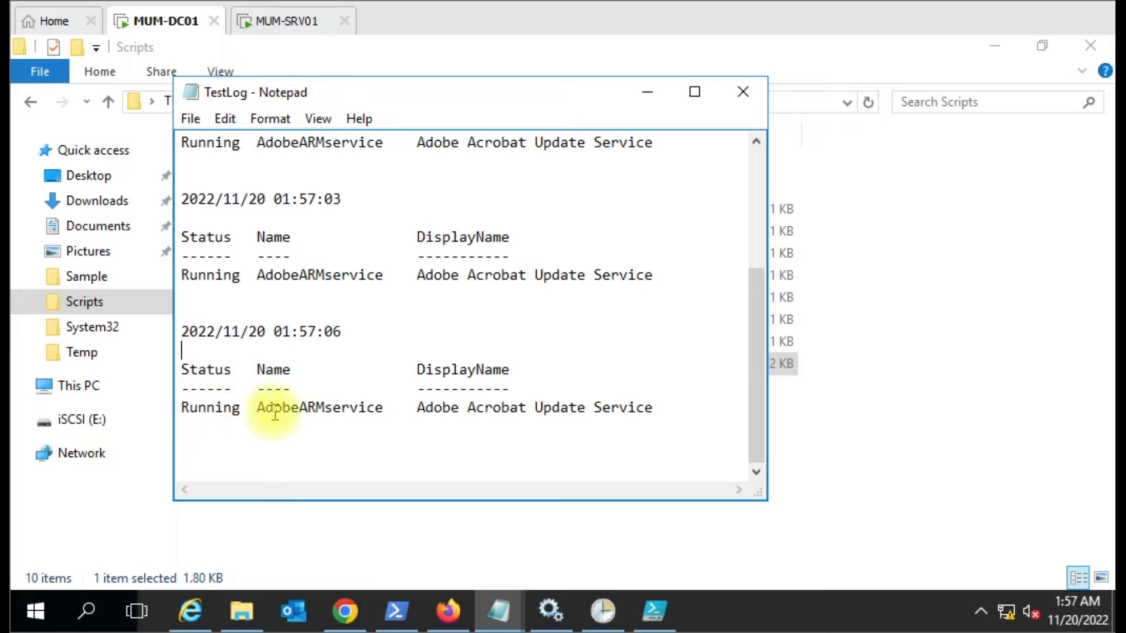
click(743, 92)
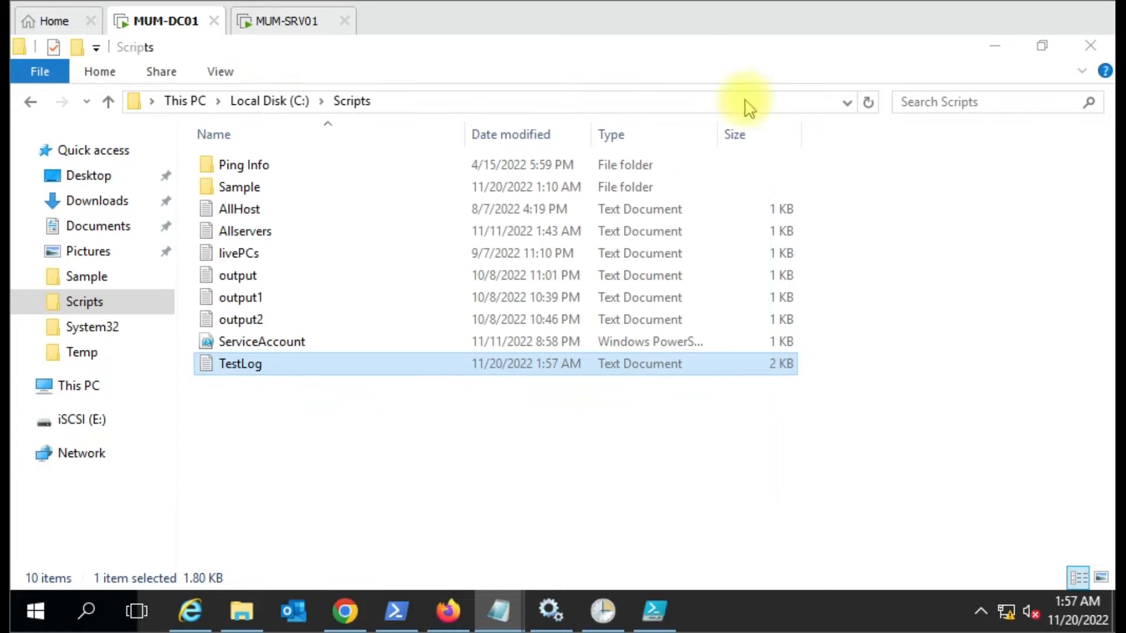
click(447, 612)
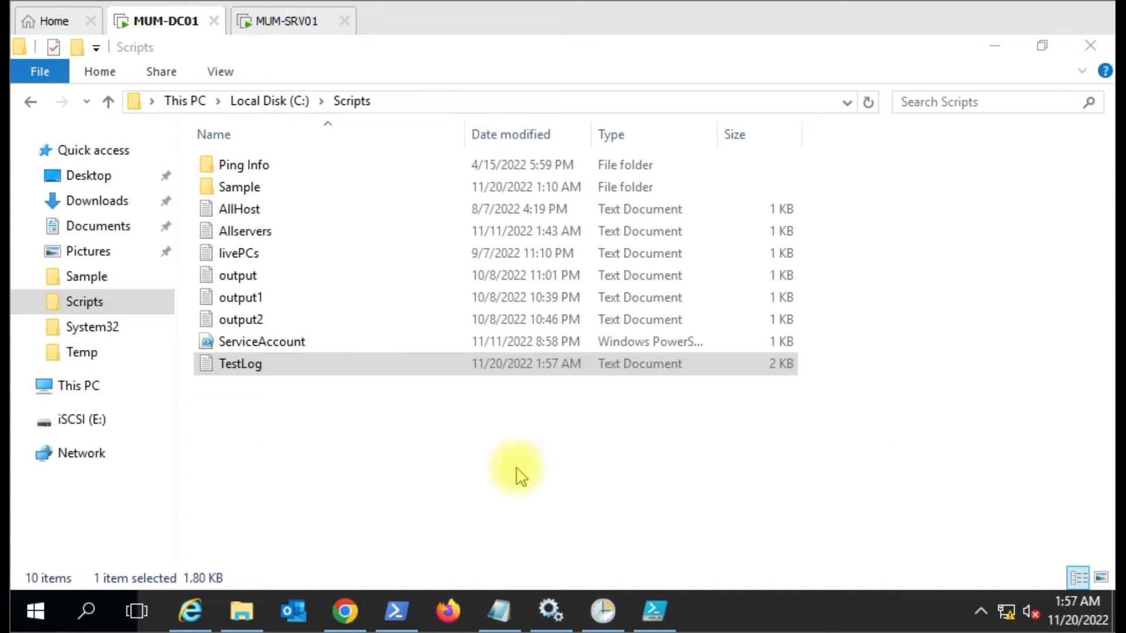
Bring up Outlook Web App and open the 1:42 AM AdobeARMservice alert email.
click(344, 612)
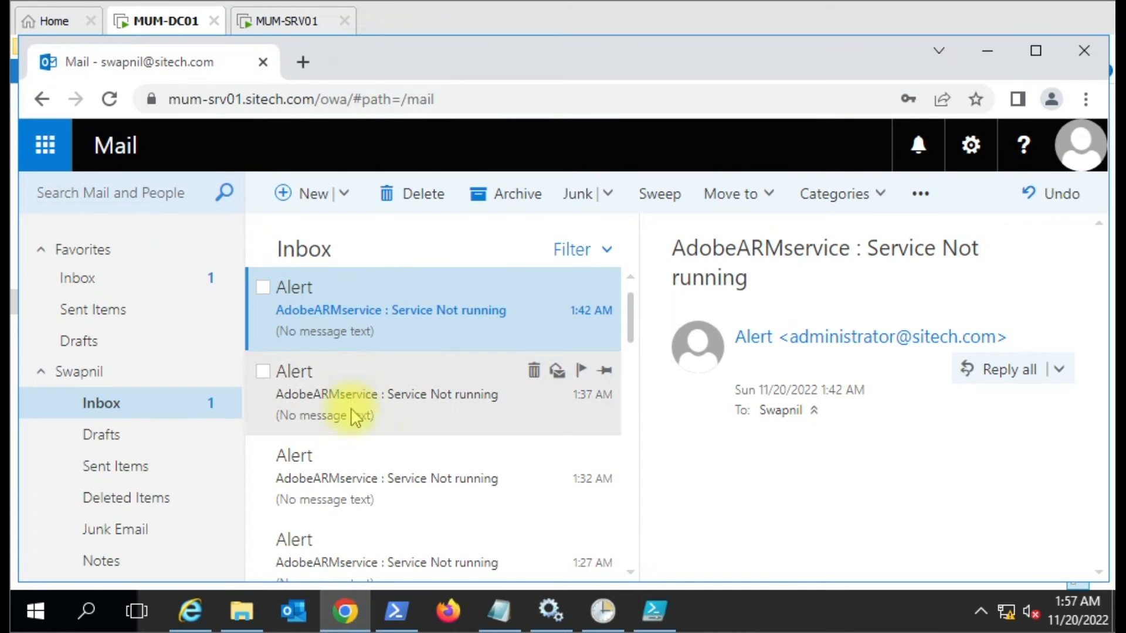
click(386, 394)
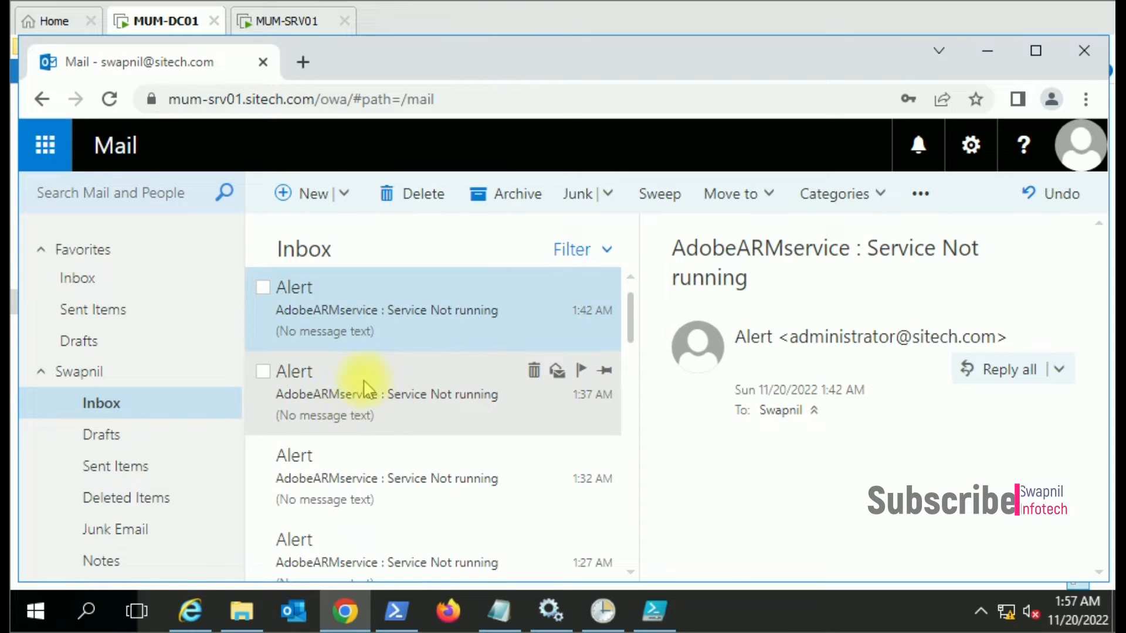
mouse_move(351, 420)
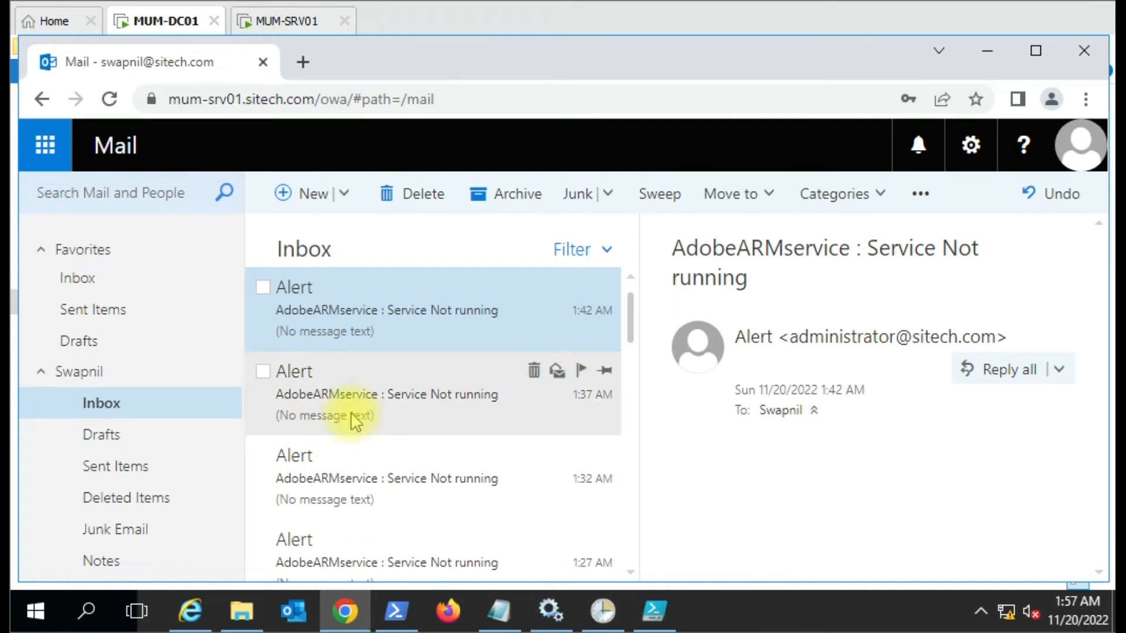
mouse_move(479, 513)
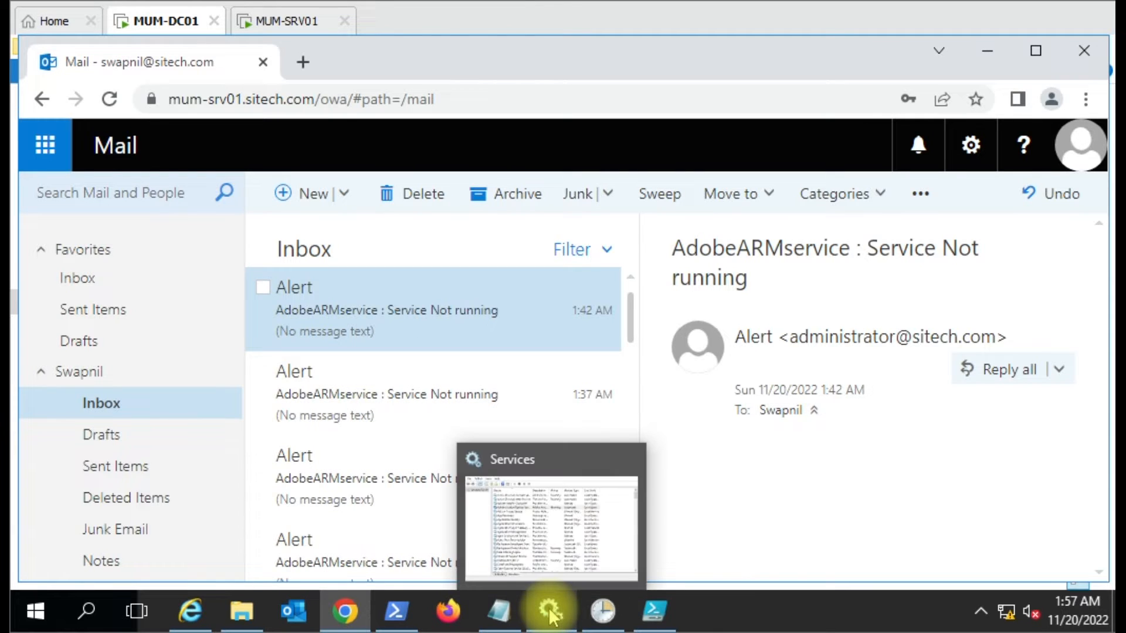
mouse_move(341, 366)
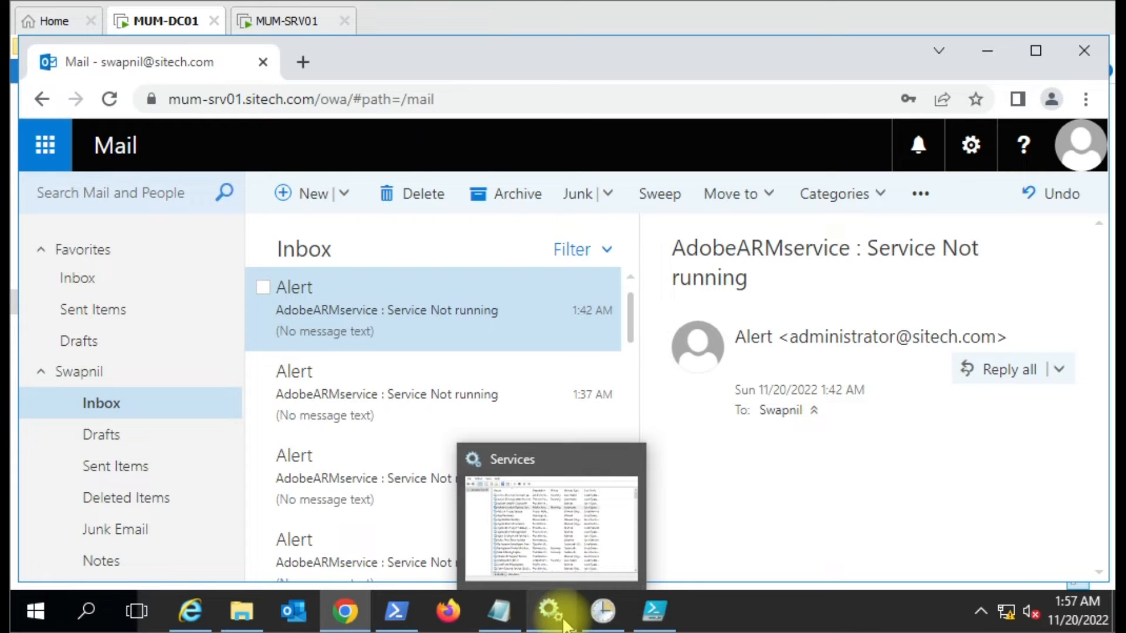
mouse_move(649, 611)
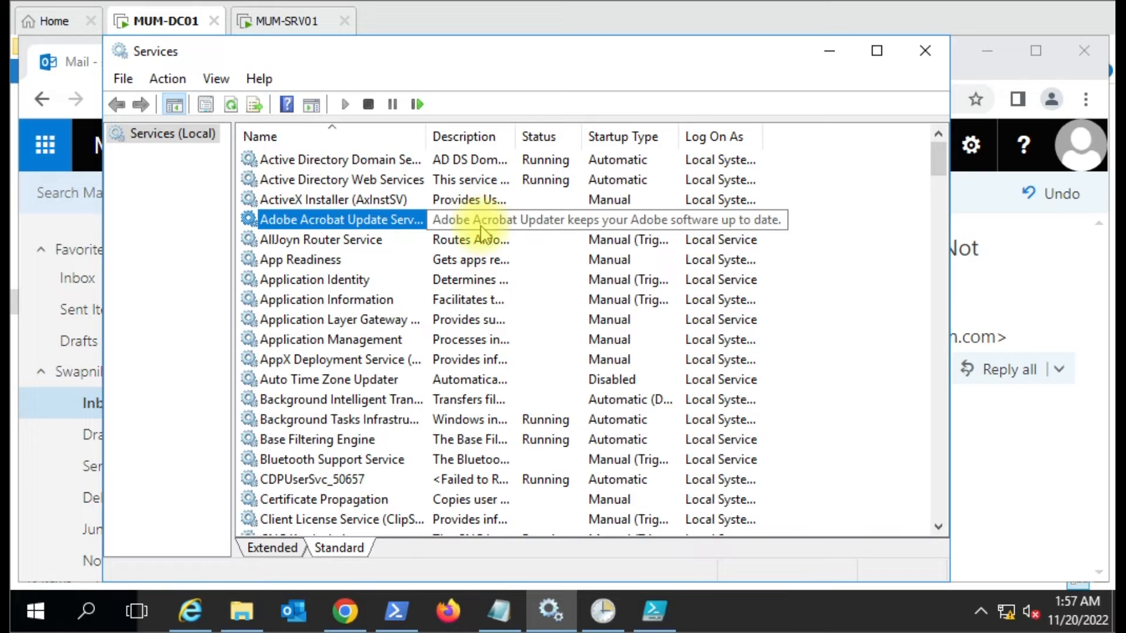
Stop the Adobe Acrobat Update Service, then minimize the Services window.
right_click(341, 220)
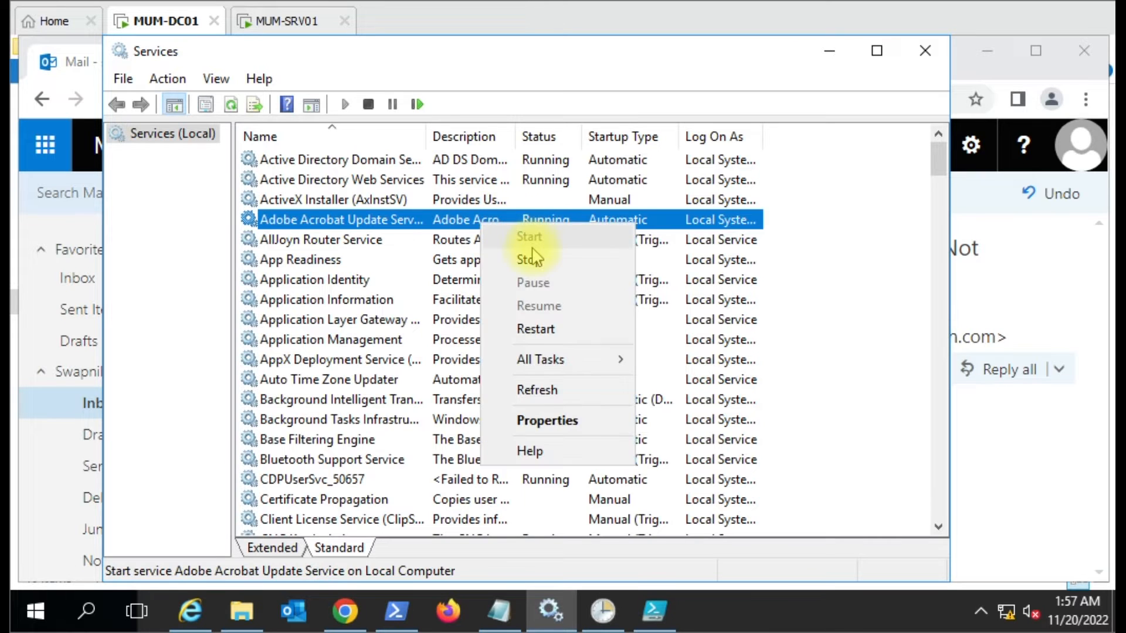
click(532, 259)
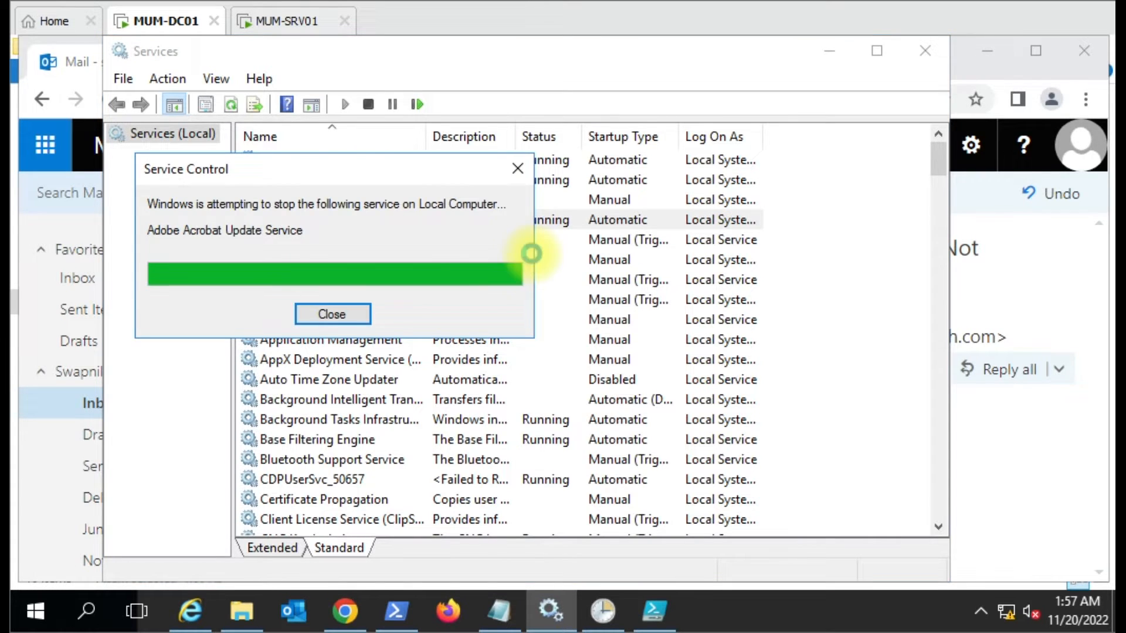
click(332, 314)
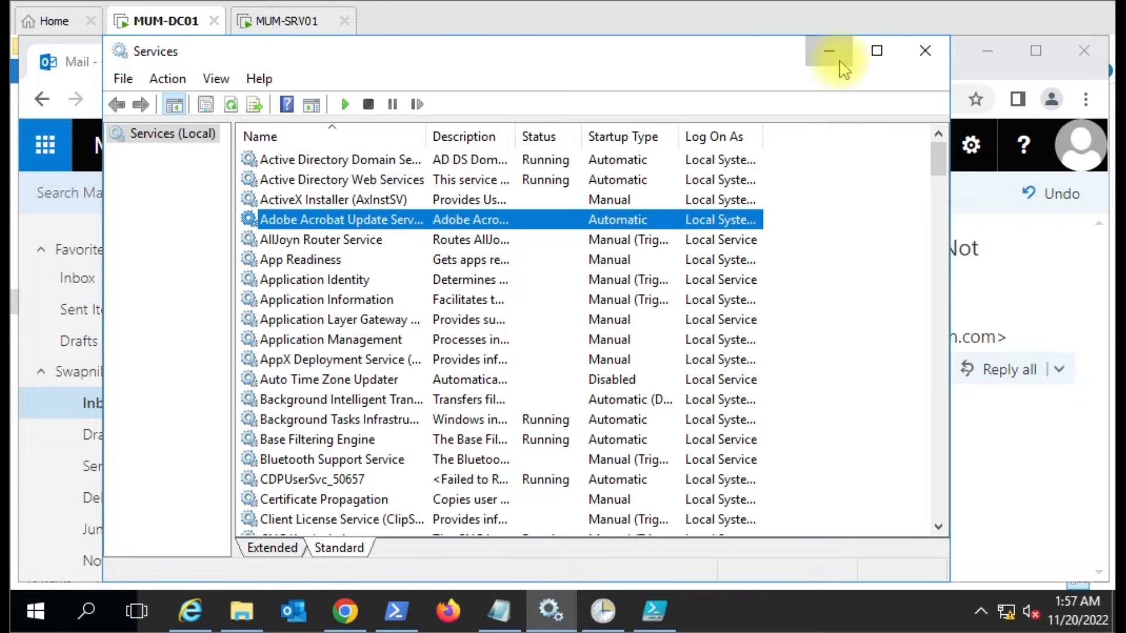
click(829, 51)
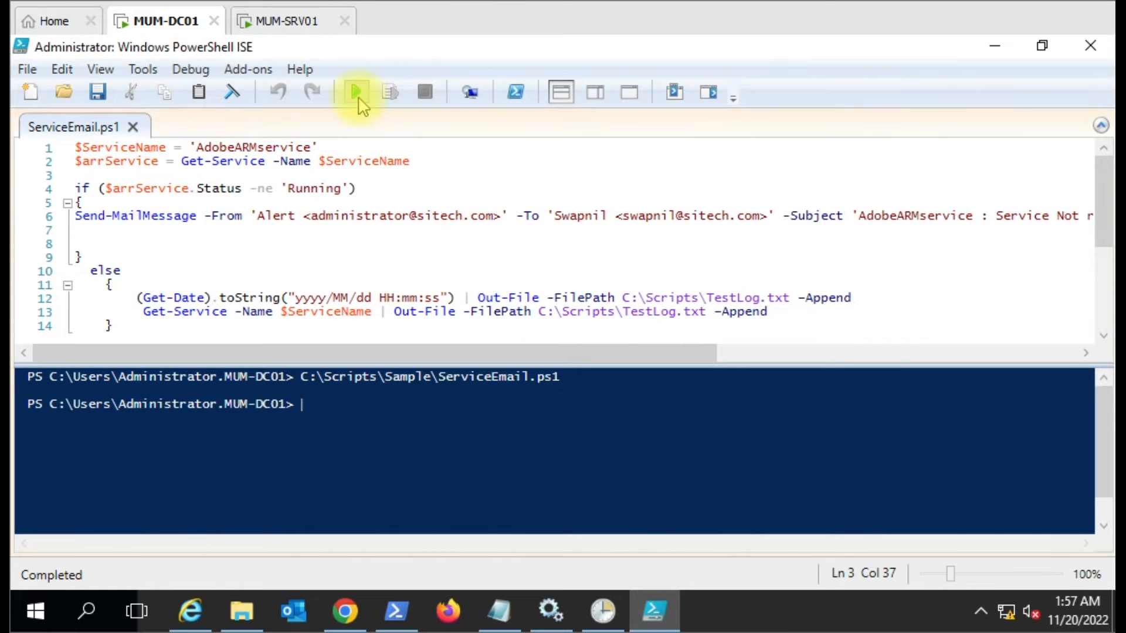
Rerun ServiceEmail.ps1, then read the new 1:58 AM alert and the earlier 1:42 AM one.
click(355, 93)
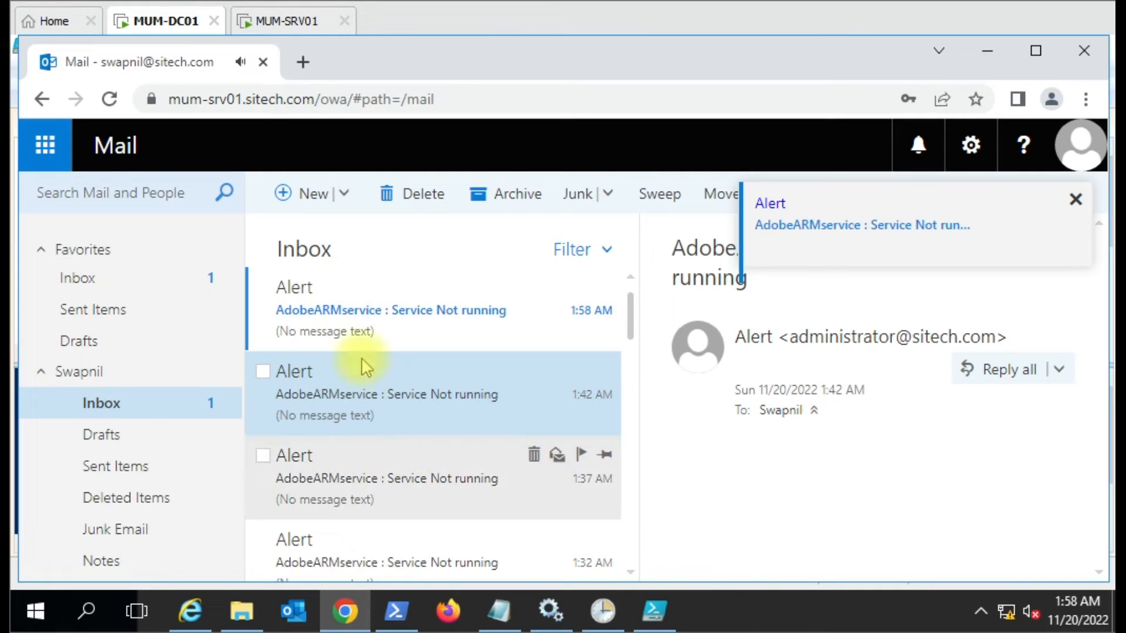
click(390, 310)
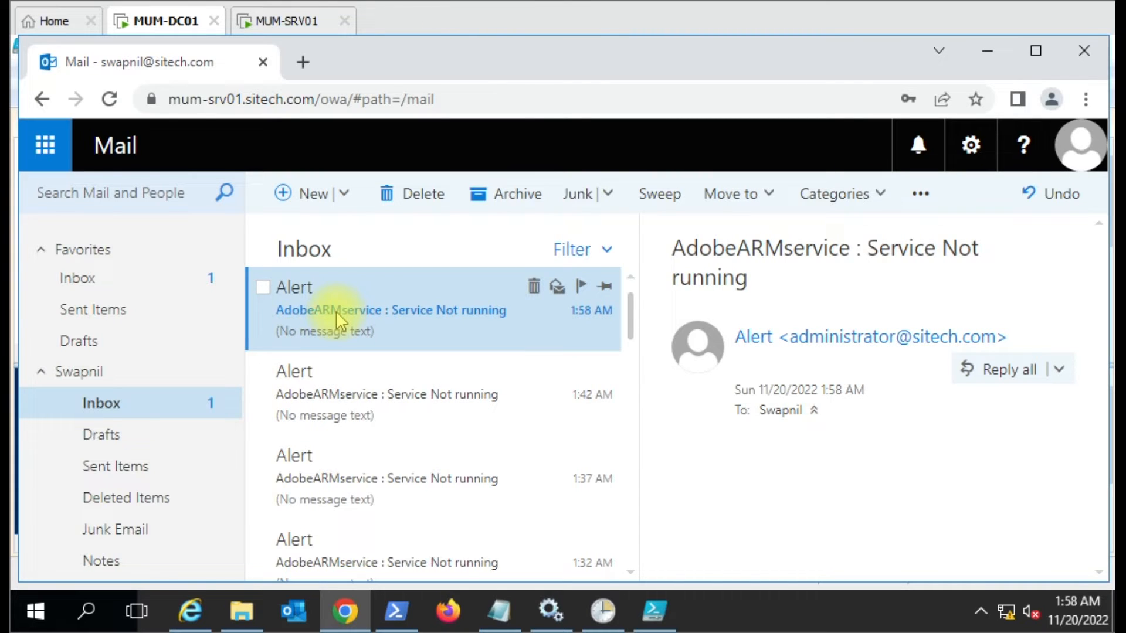
mouse_move(355, 427)
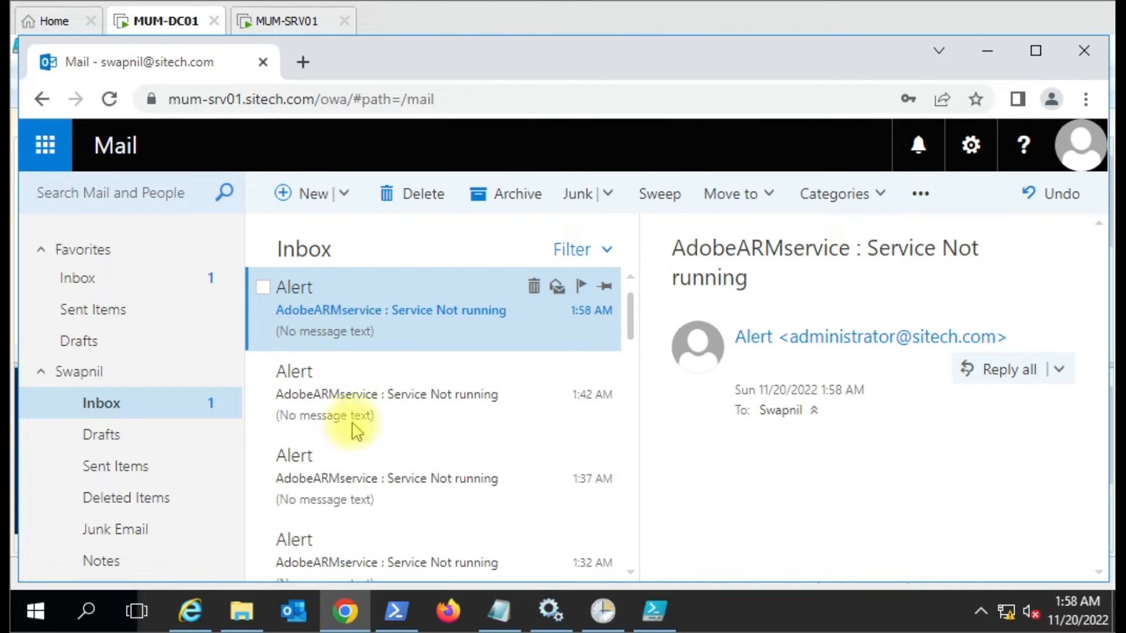
click(388, 394)
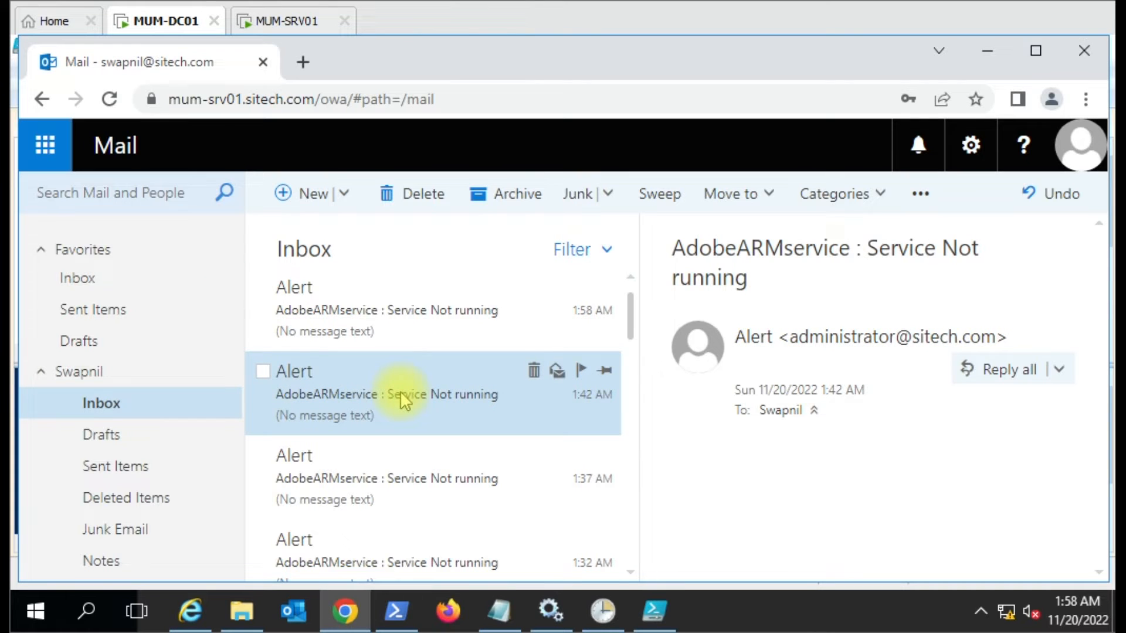
mouse_move(653, 612)
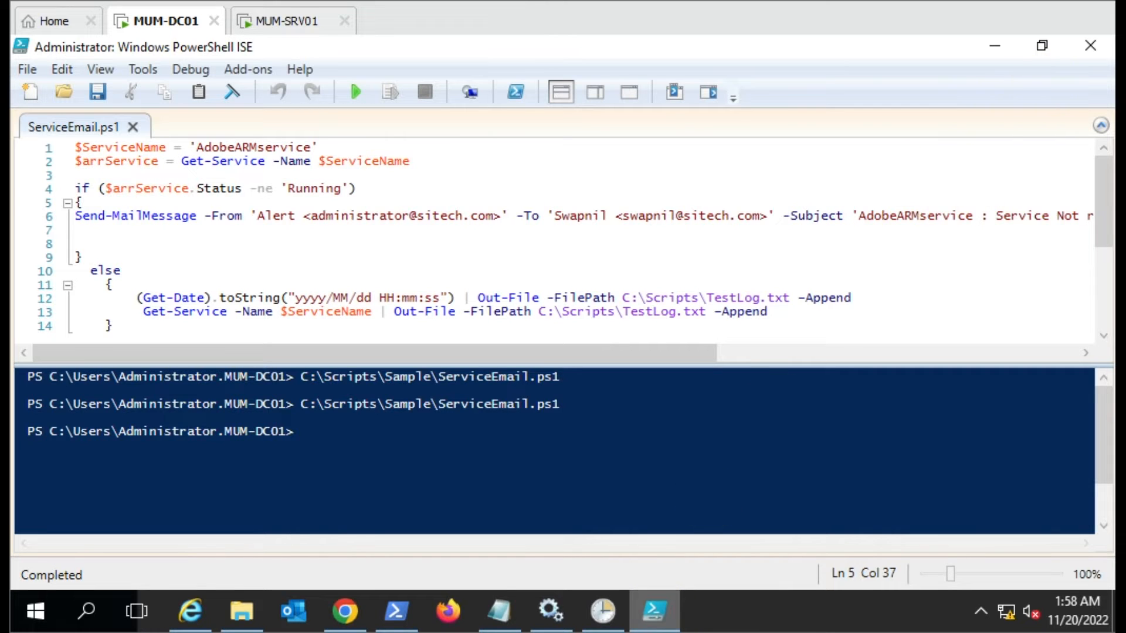
click(602, 612)
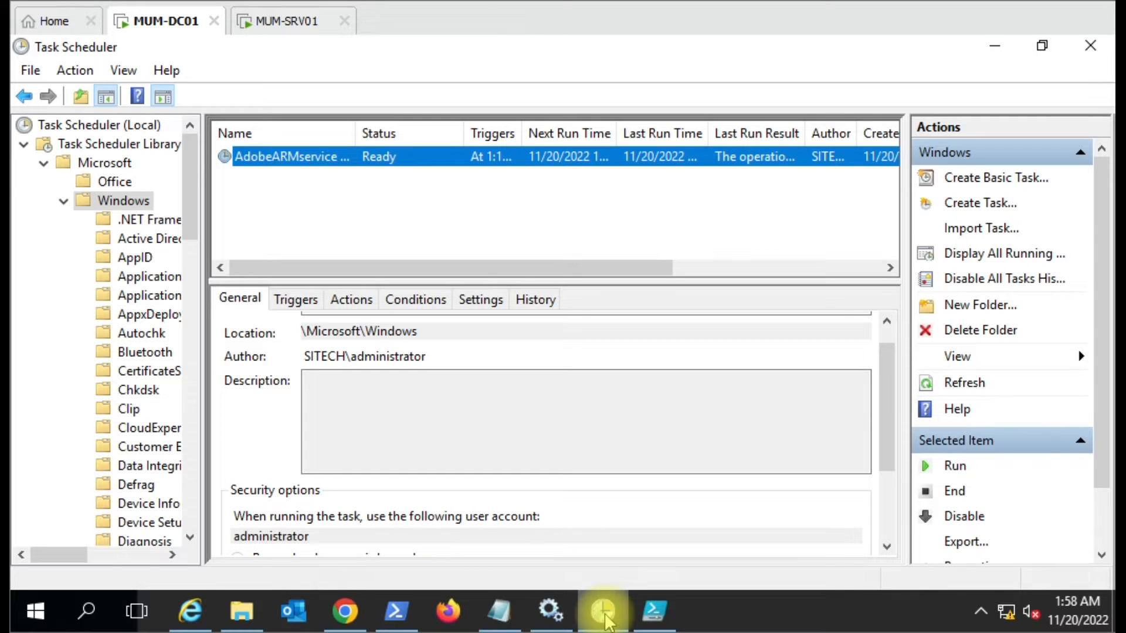
mouse_move(316, 156)
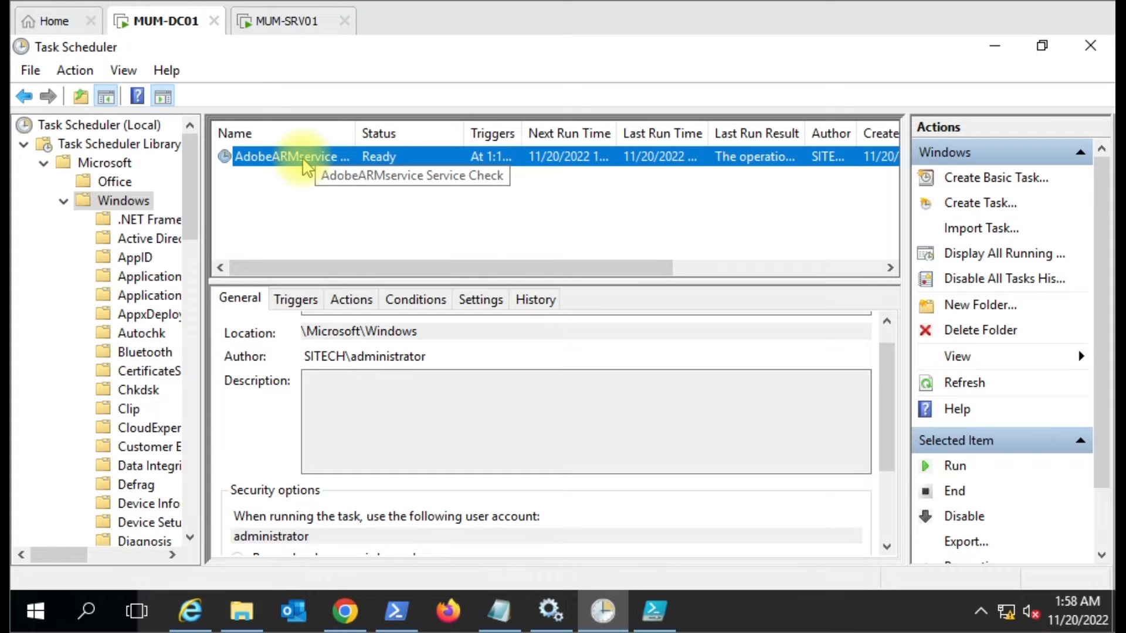
Open the AdobeARMservice Service Check task's properties and view its triggers.
right_click(292, 156)
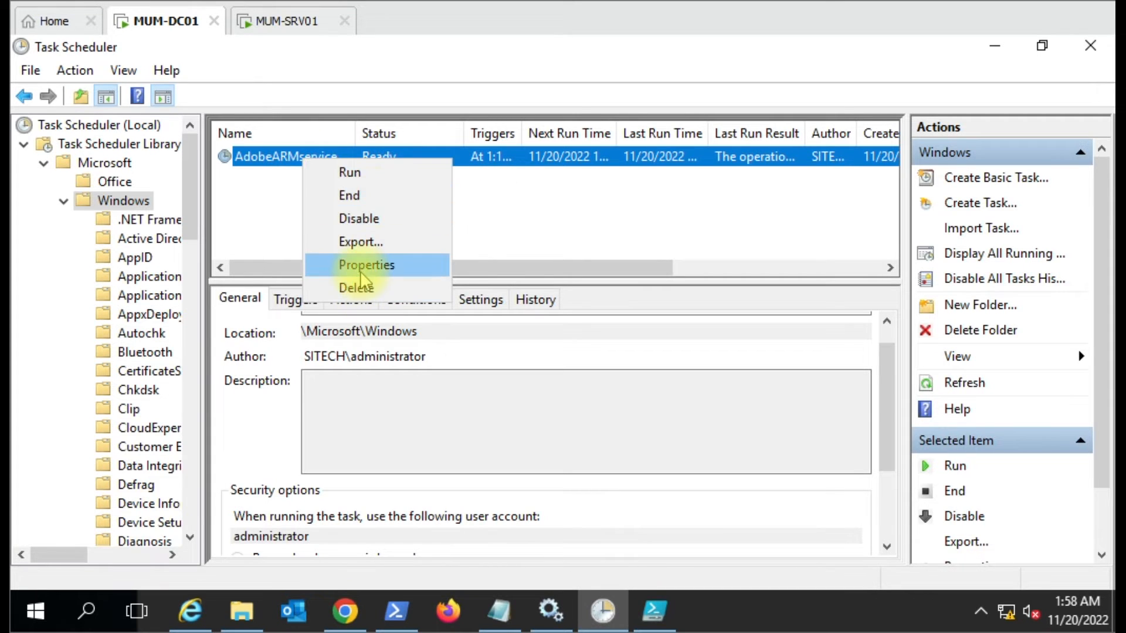
click(366, 265)
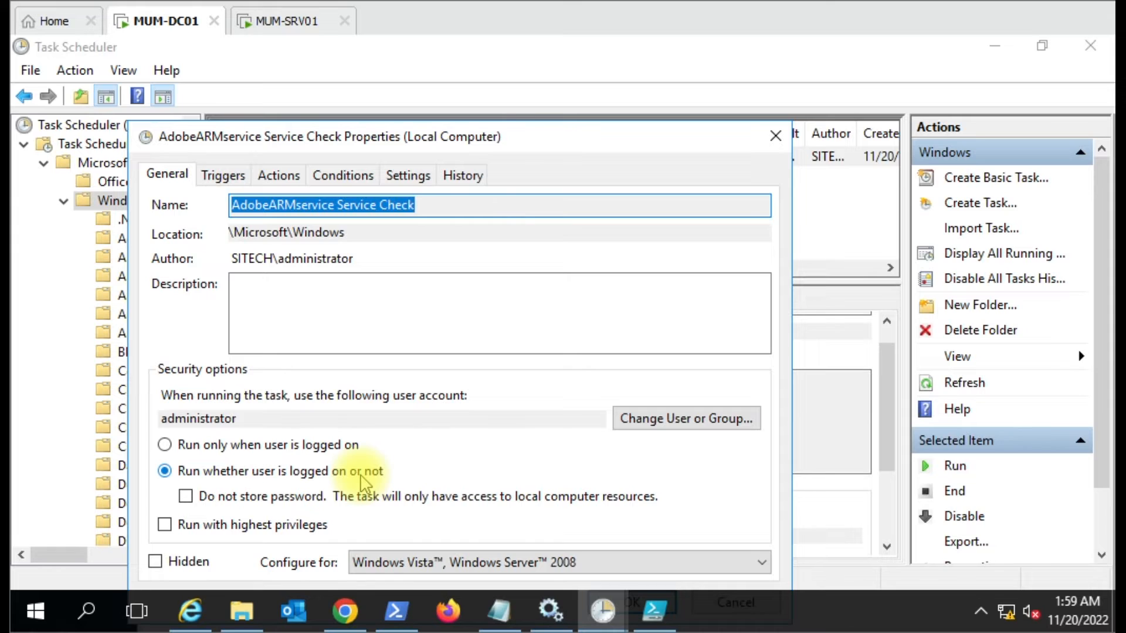
mouse_move(280, 408)
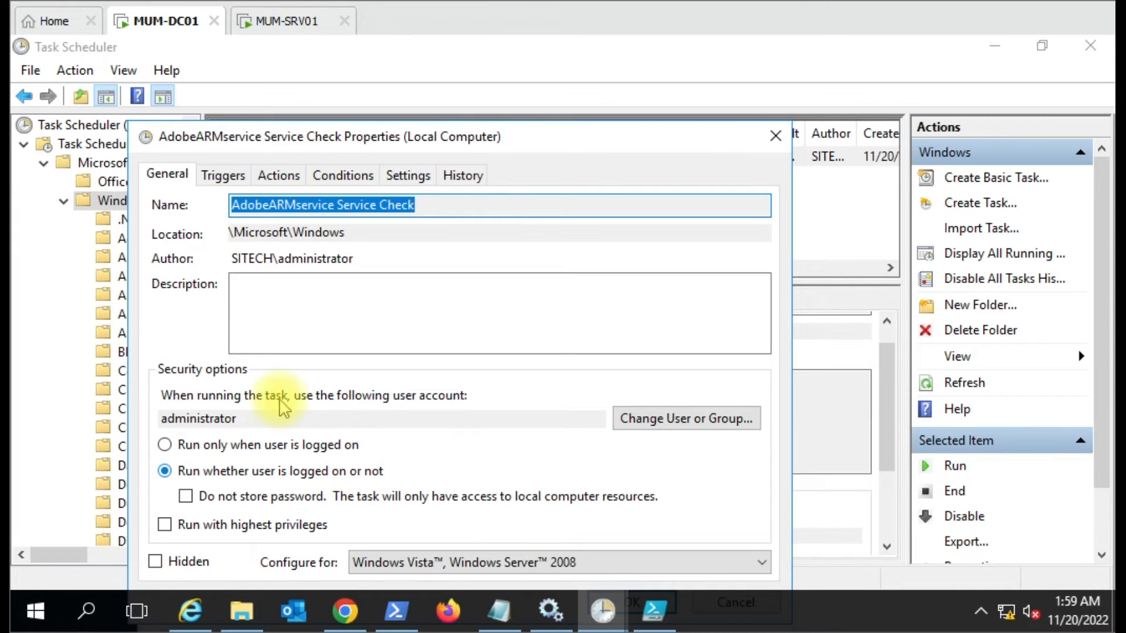
click(224, 174)
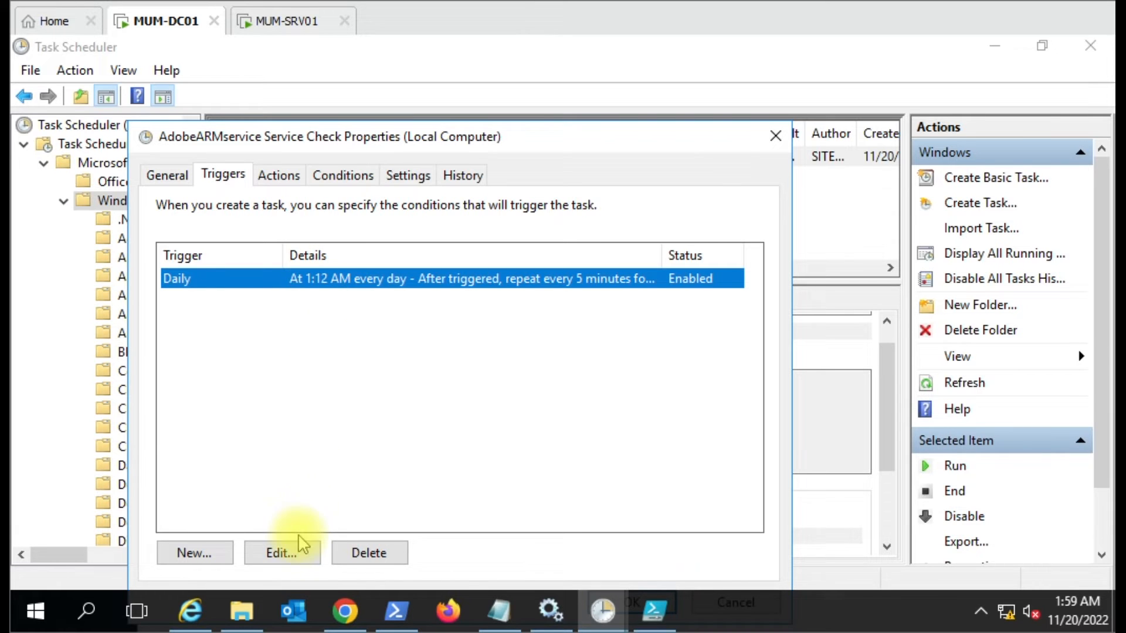
click(281, 553)
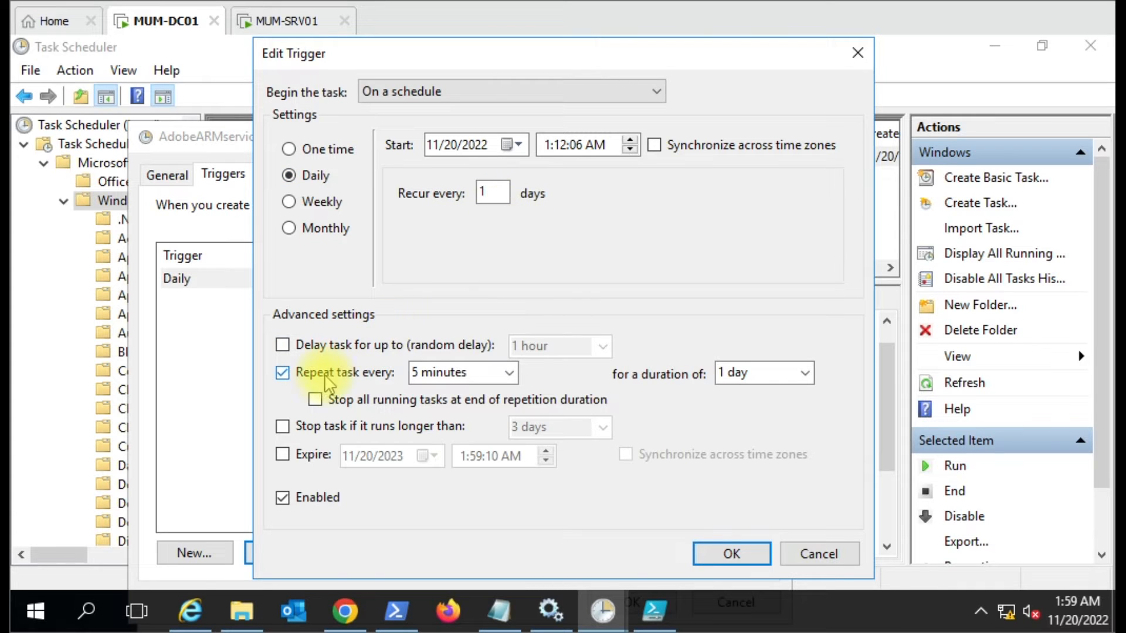
click(456, 372)
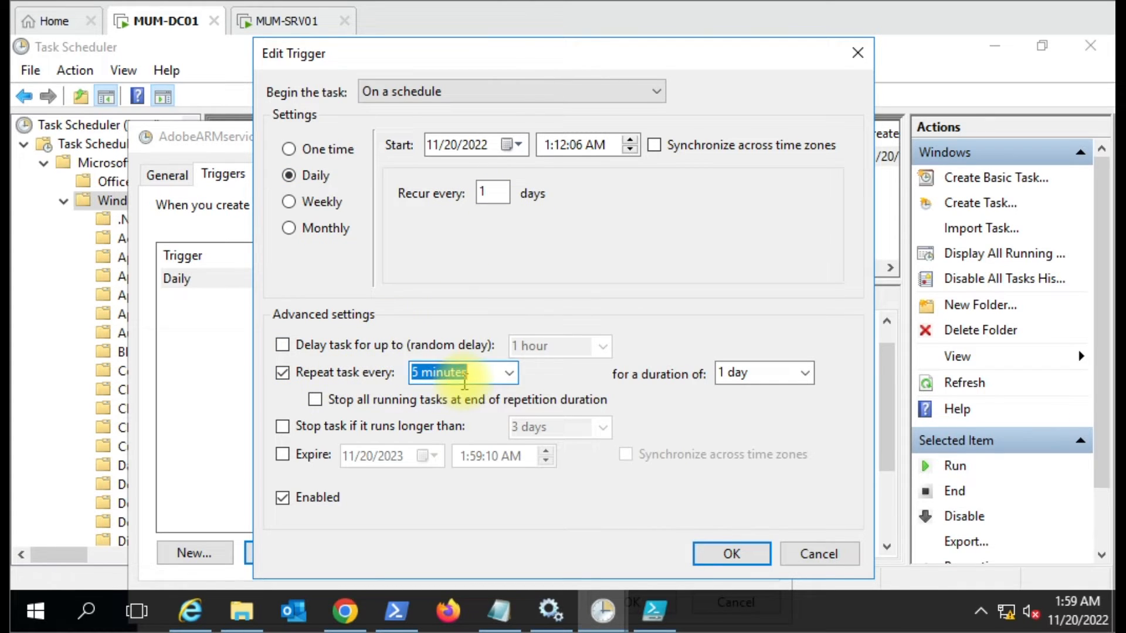
click(509, 372)
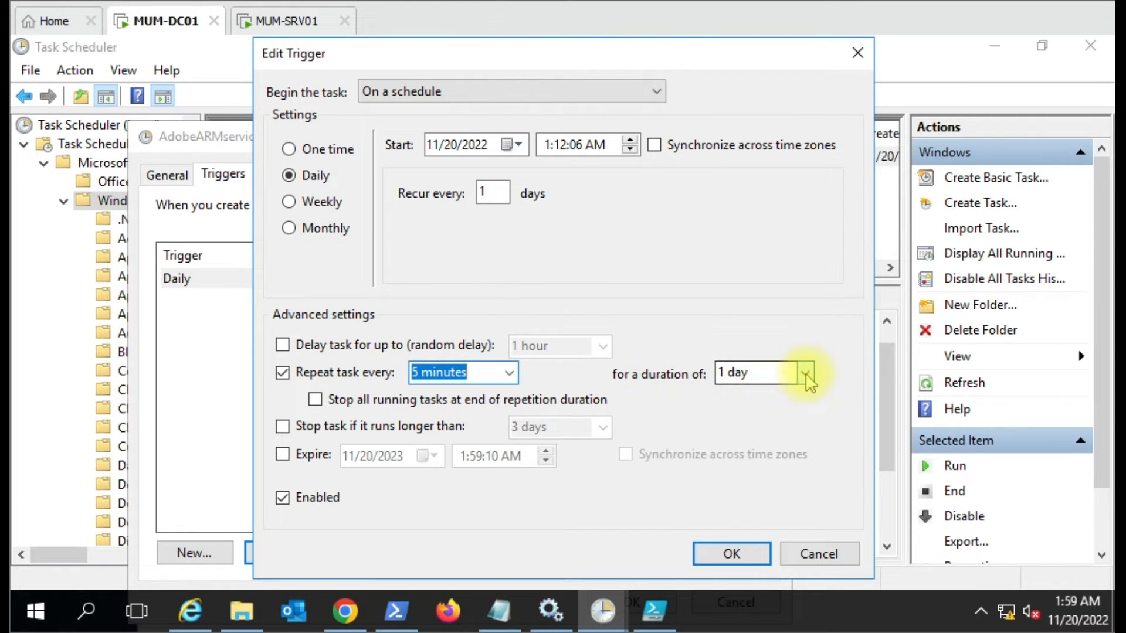
click(804, 372)
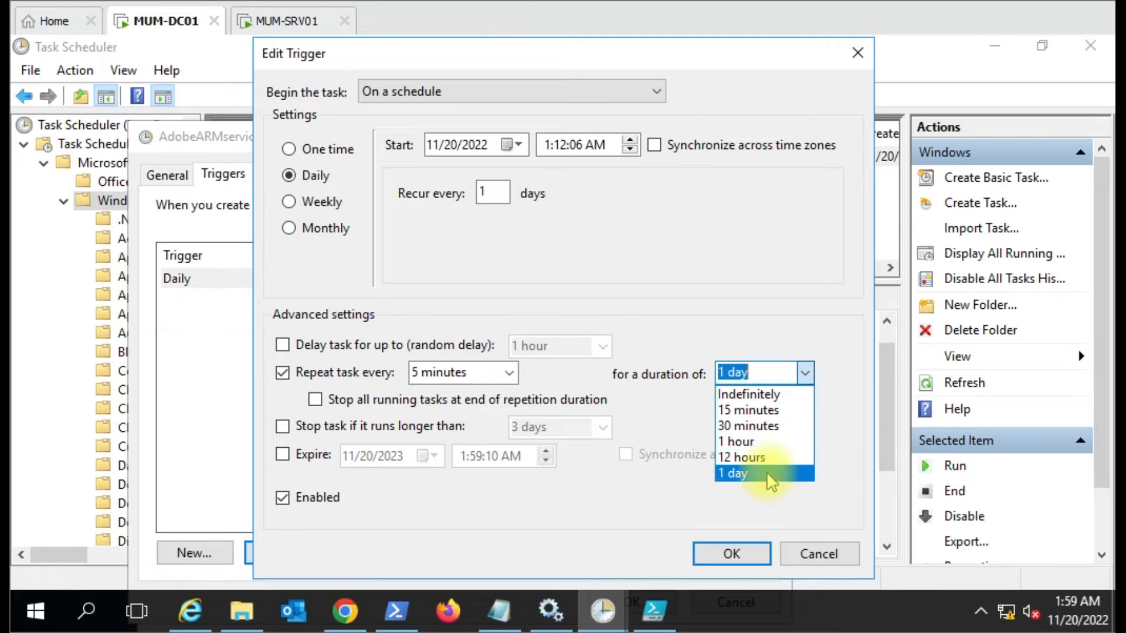
click(731, 473)
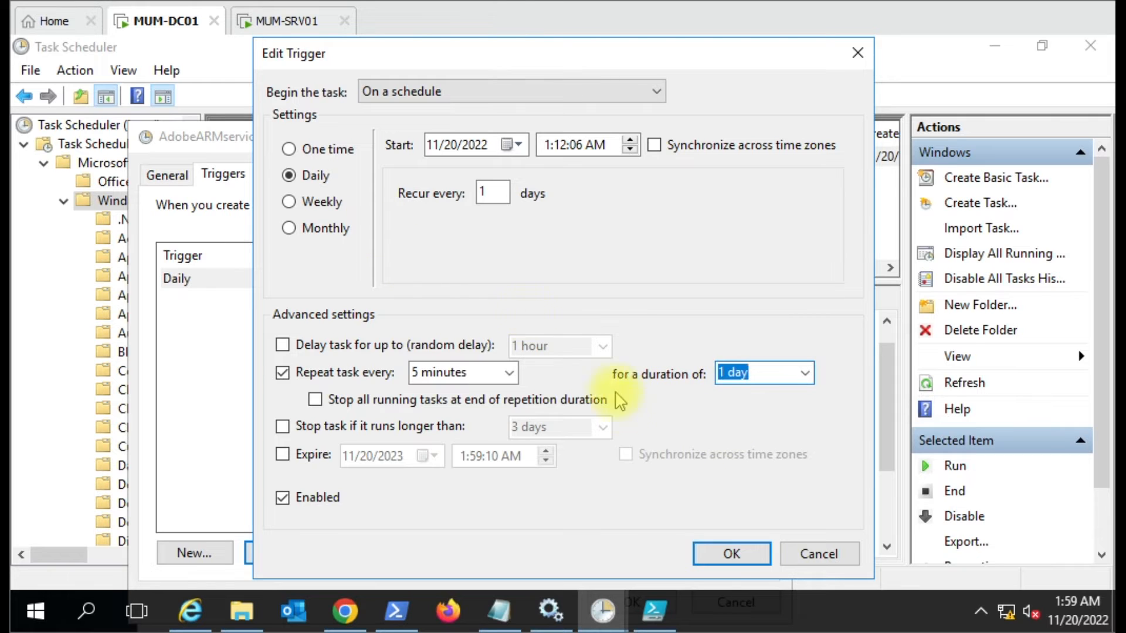
click(730, 554)
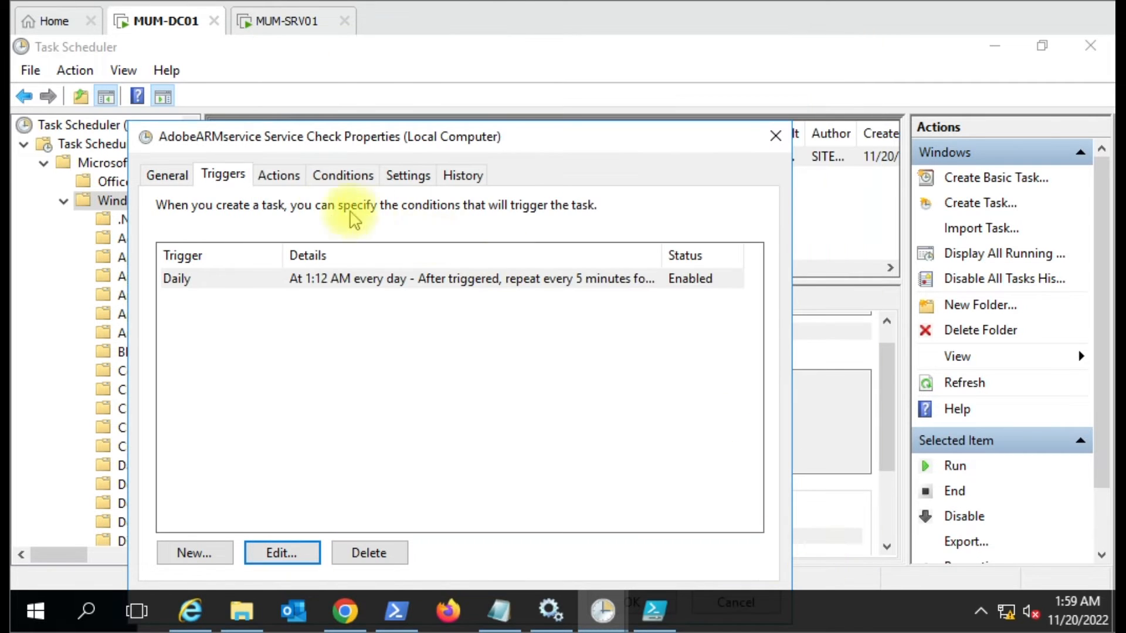
click(278, 175)
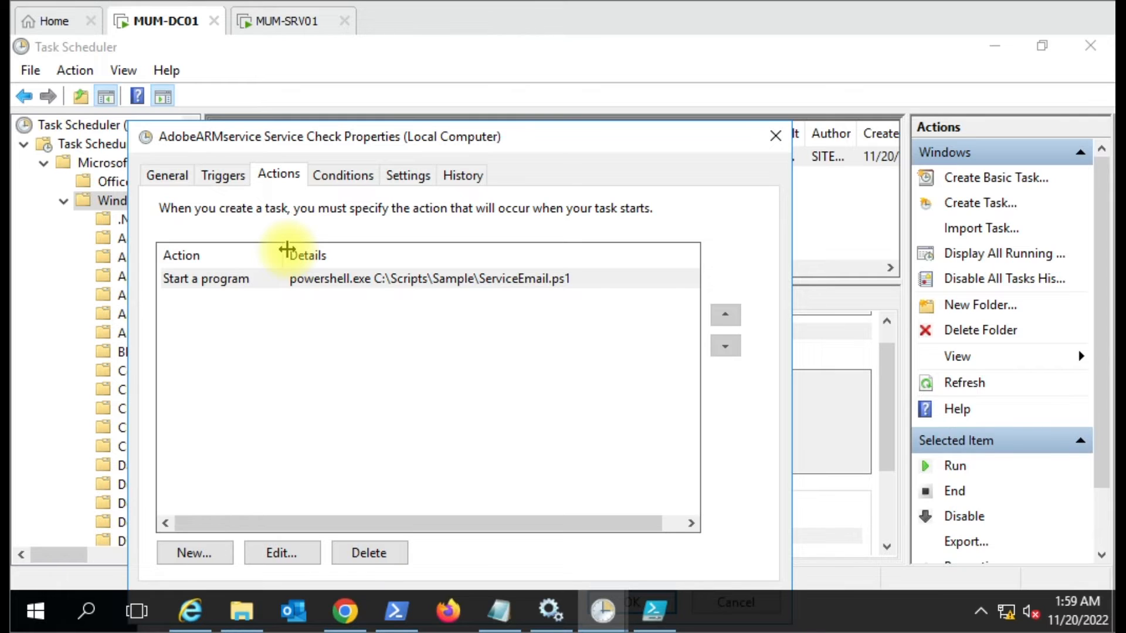
Inspect the action running powershell.exe with the ServiceEmail.ps1 argument, then confirm it with OK.
click(281, 553)
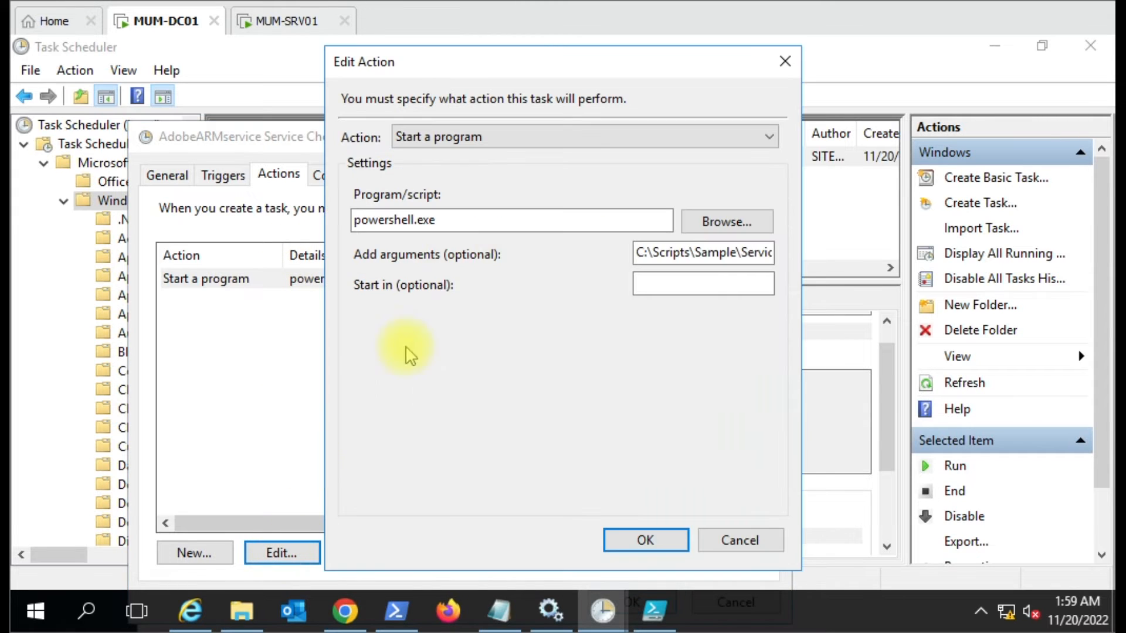
click(582, 136)
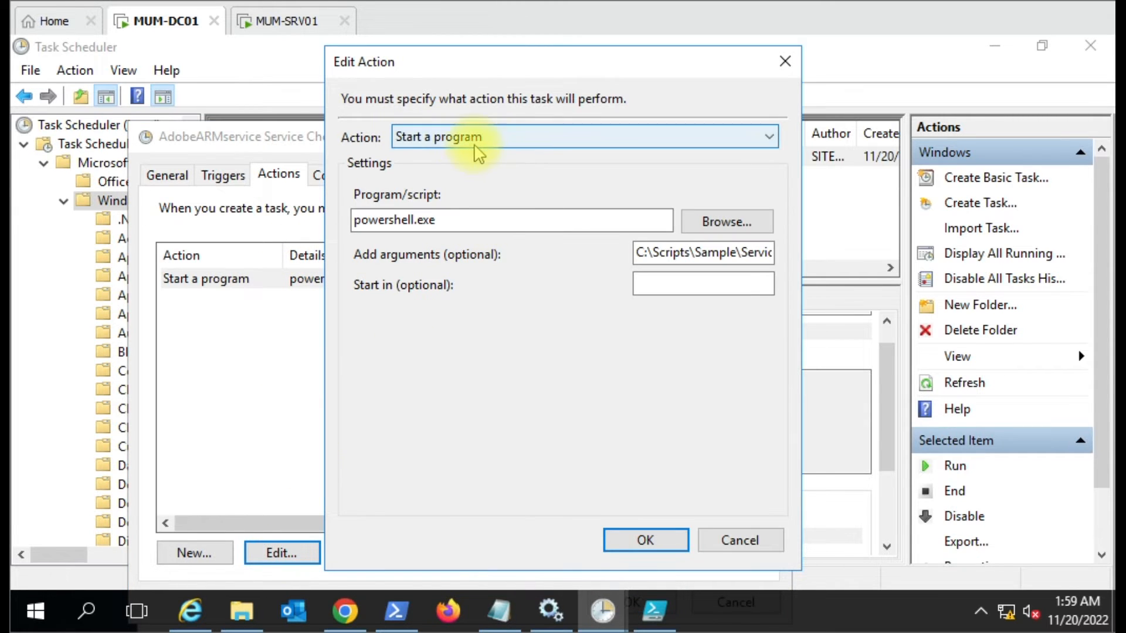
click(511, 220)
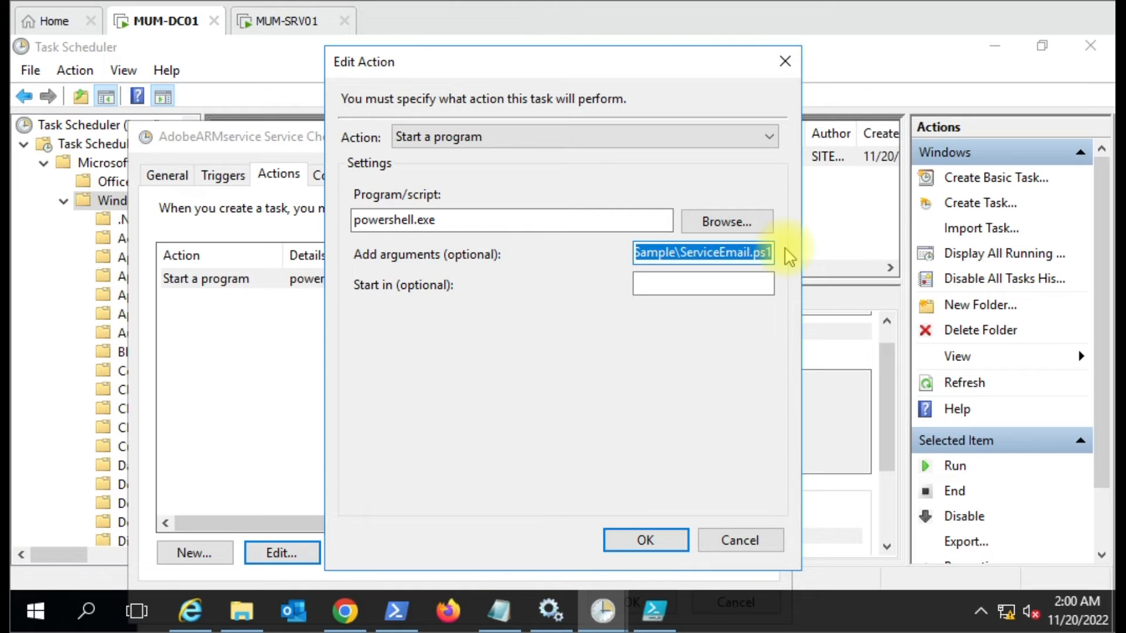
click(511, 220)
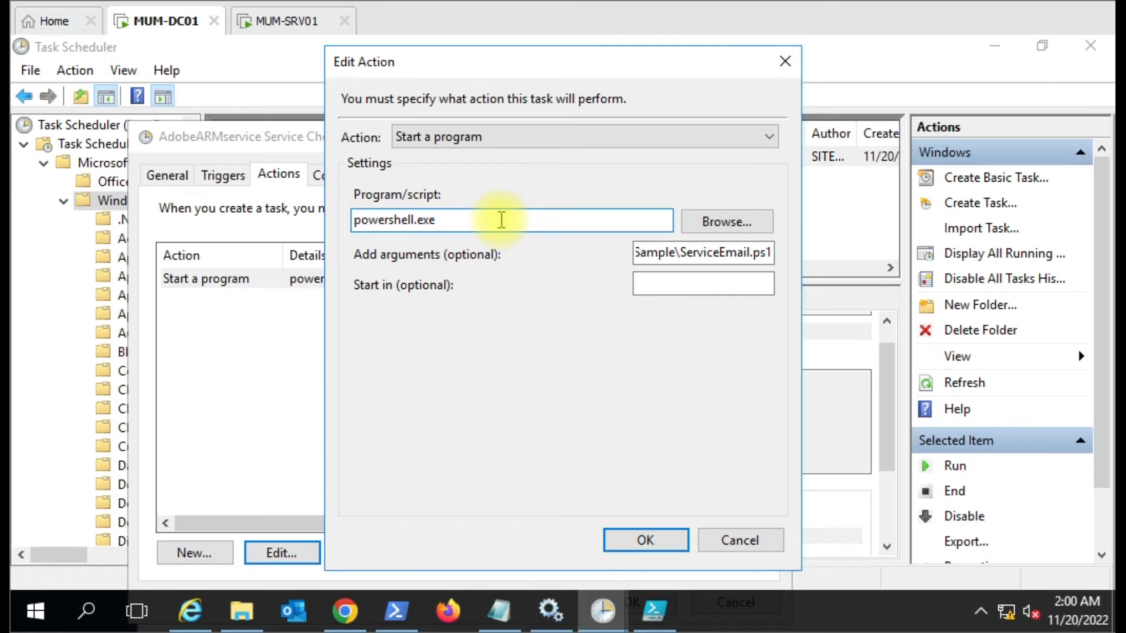
click(702, 252)
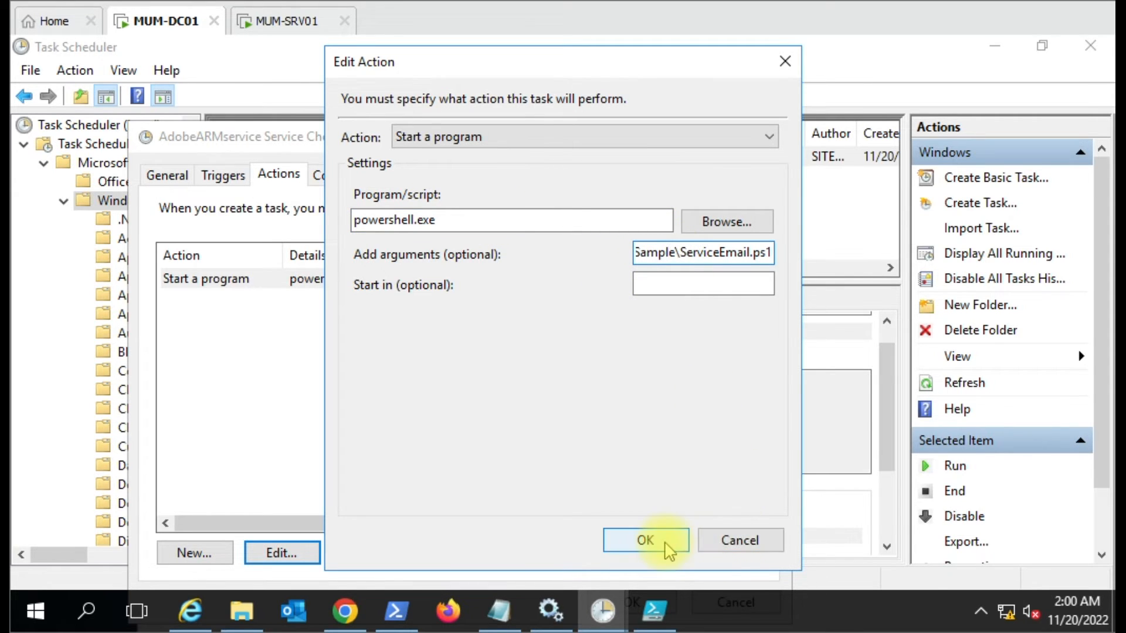
click(644, 540)
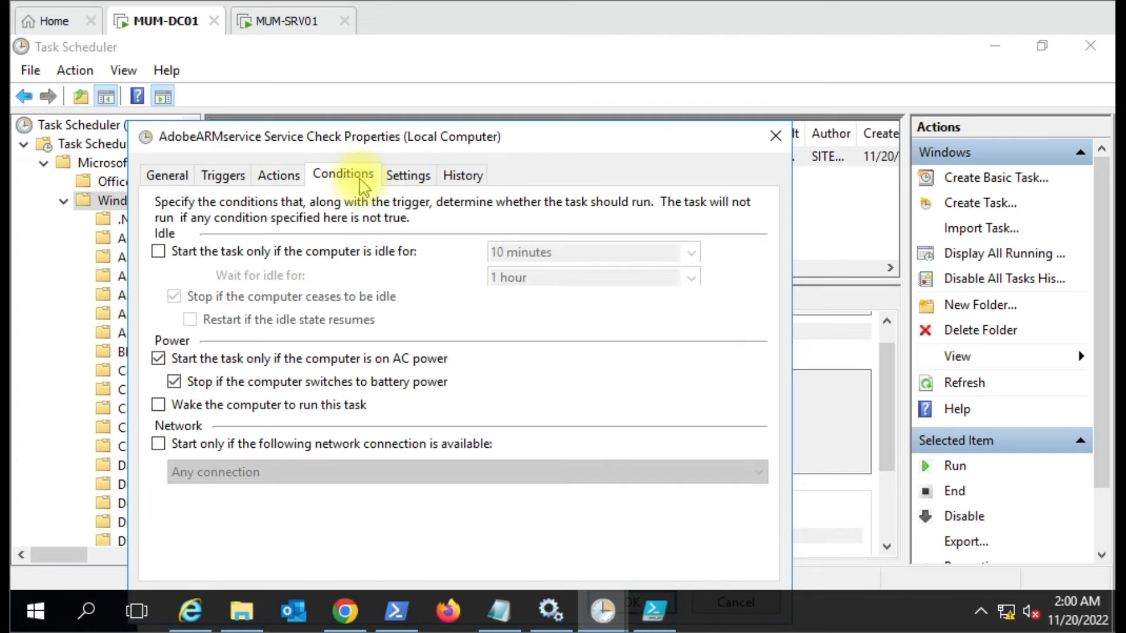
Review the task's Settings and History tabs, then close its properties dialog.
click(408, 175)
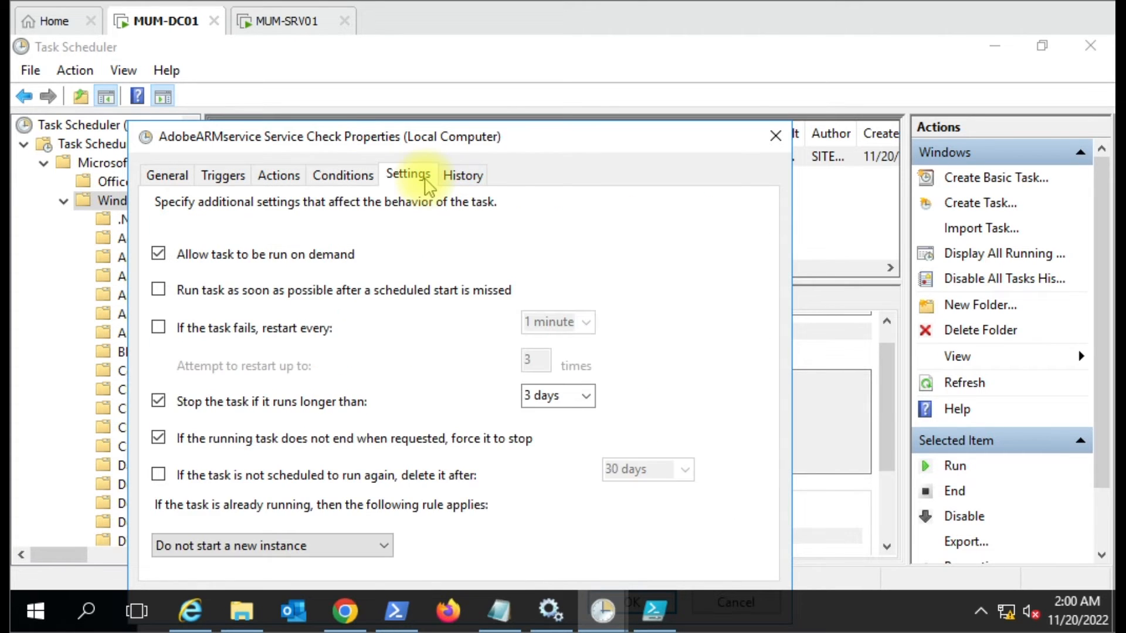
click(463, 175)
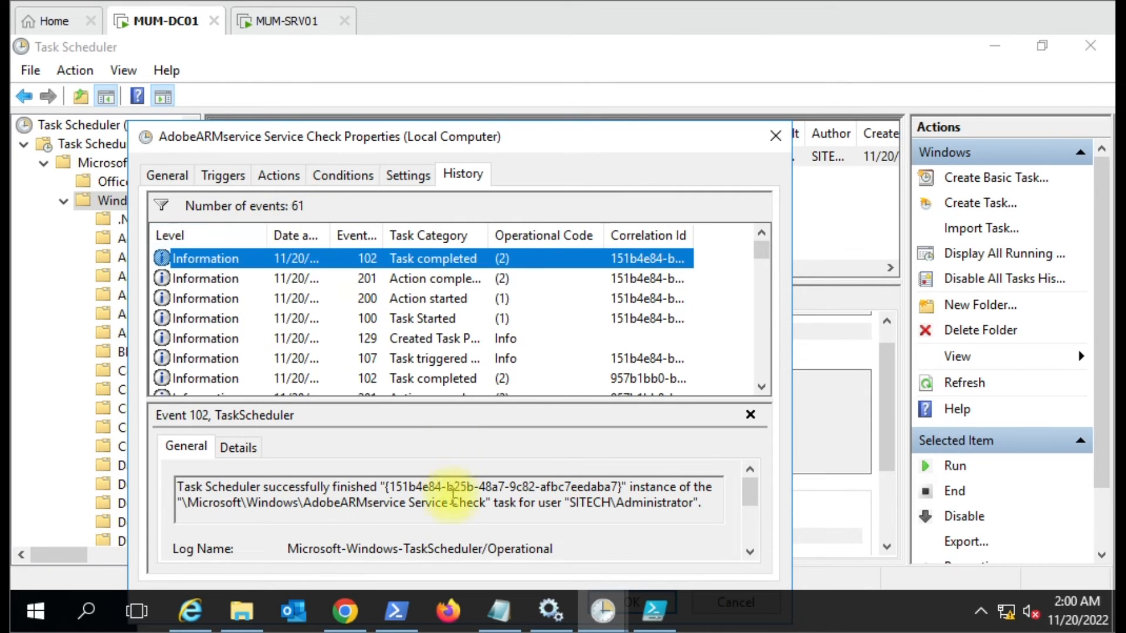
click(344, 612)
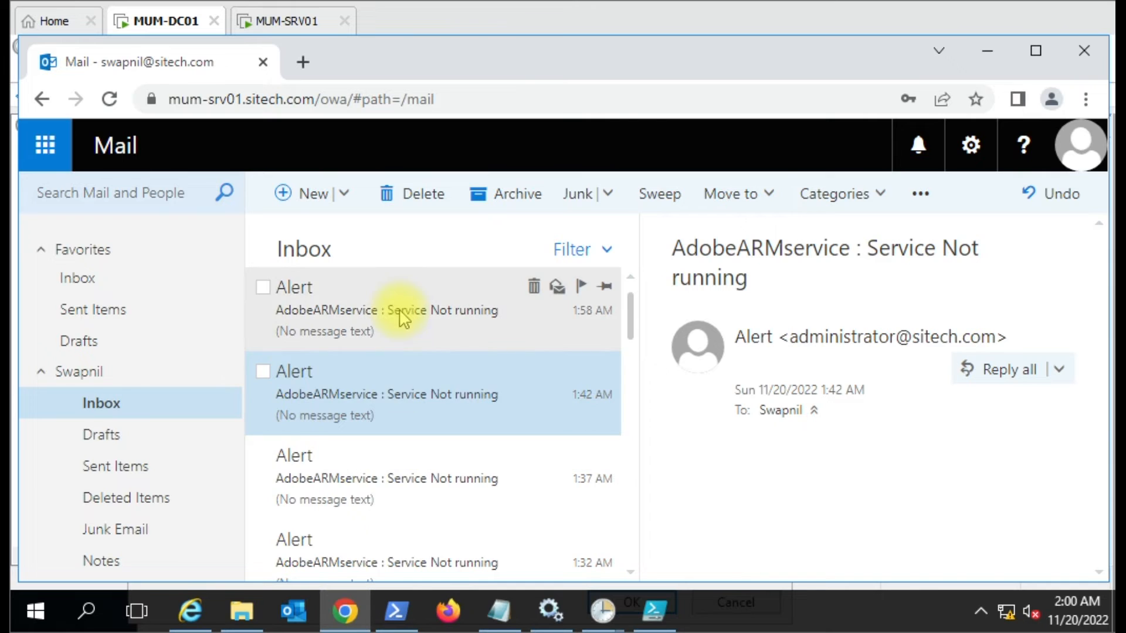
click(550, 611)
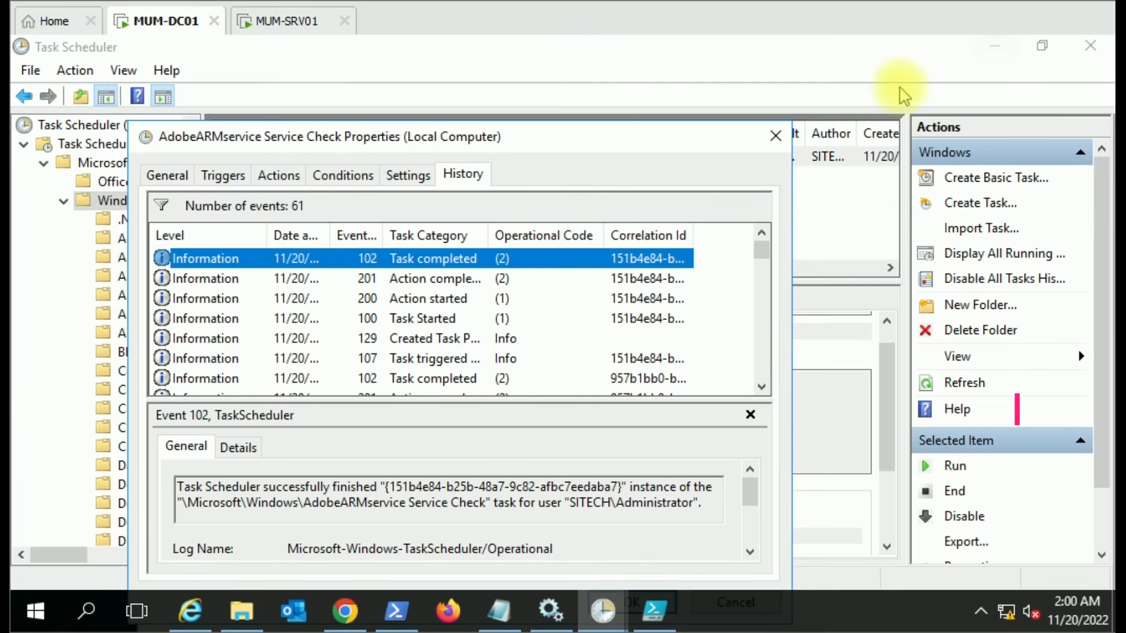
click(774, 136)
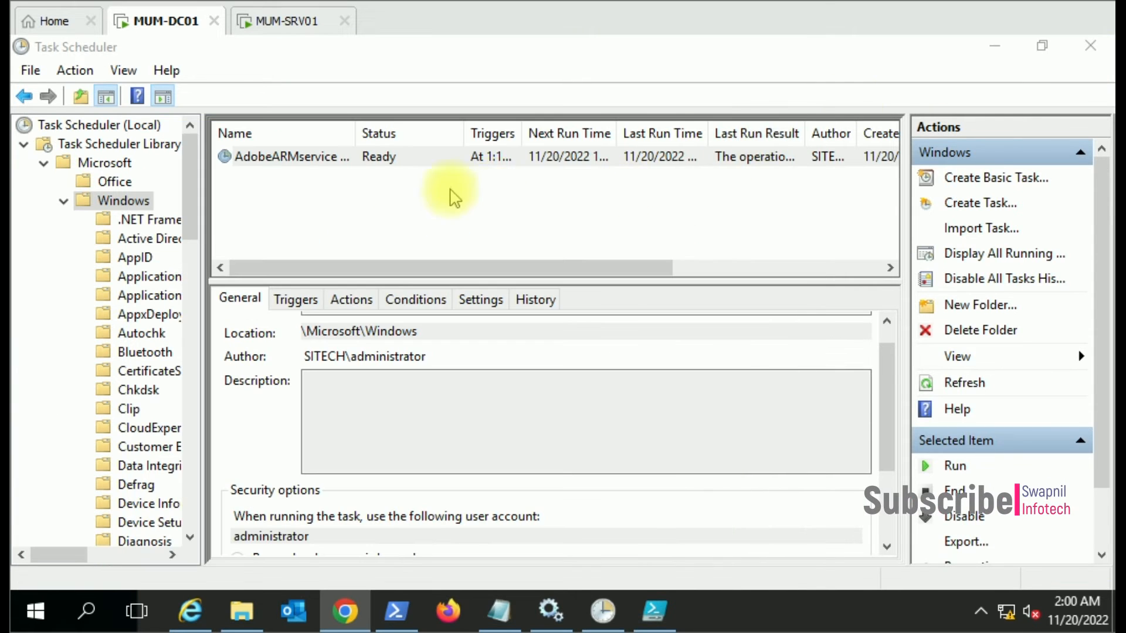
Show the task's history of 61 events in the lower pane, then bring up the mailbox.
click(534, 299)
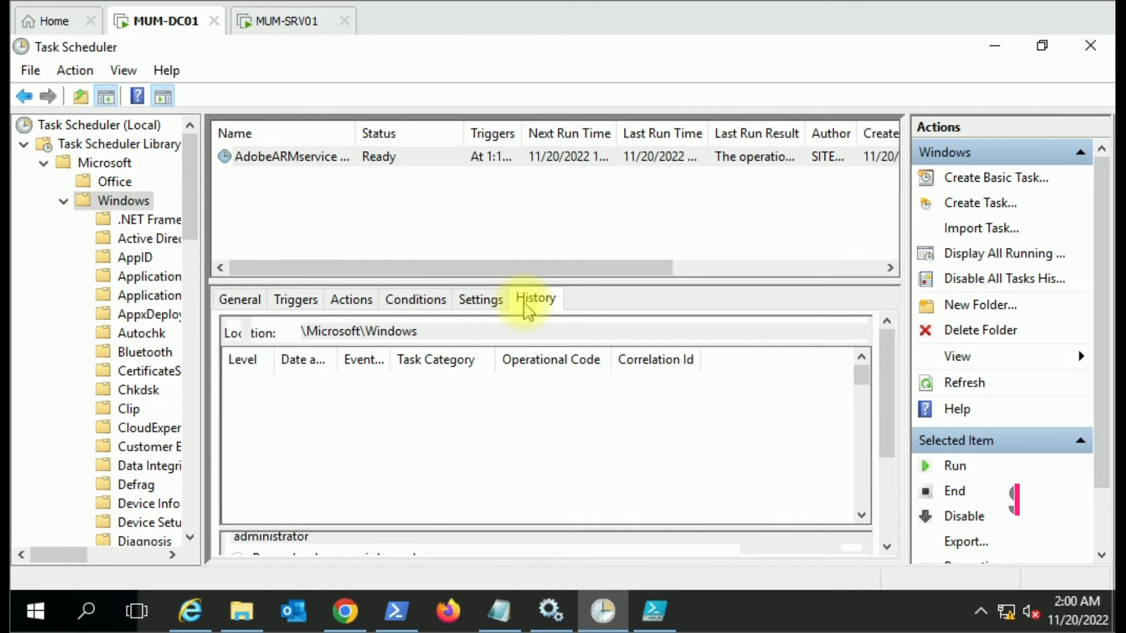
click(534, 298)
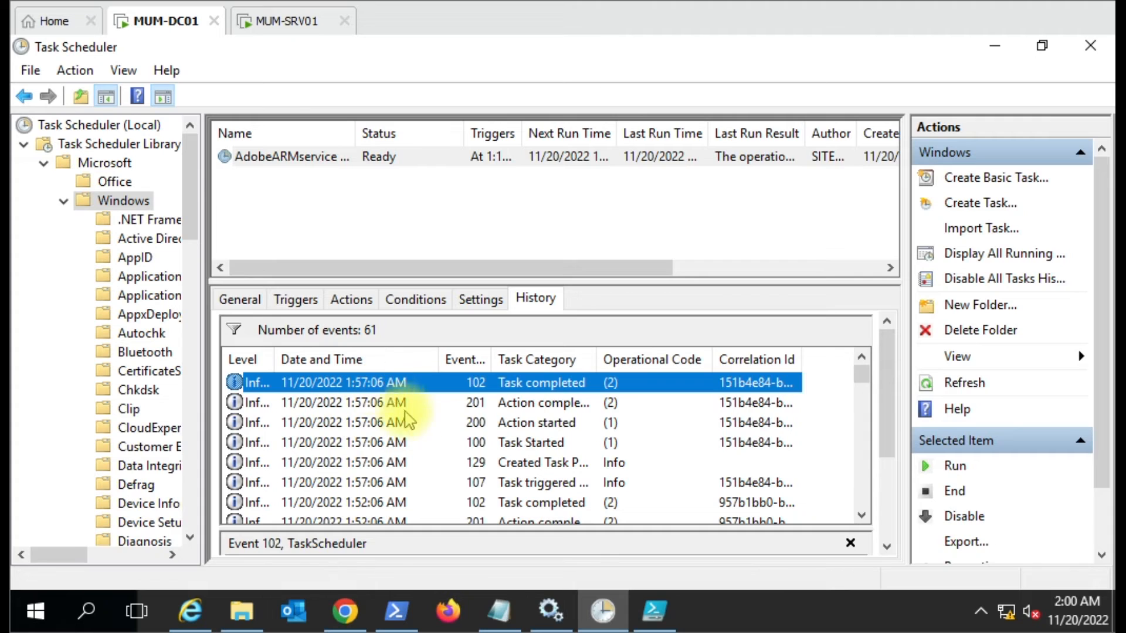
mouse_move(420, 442)
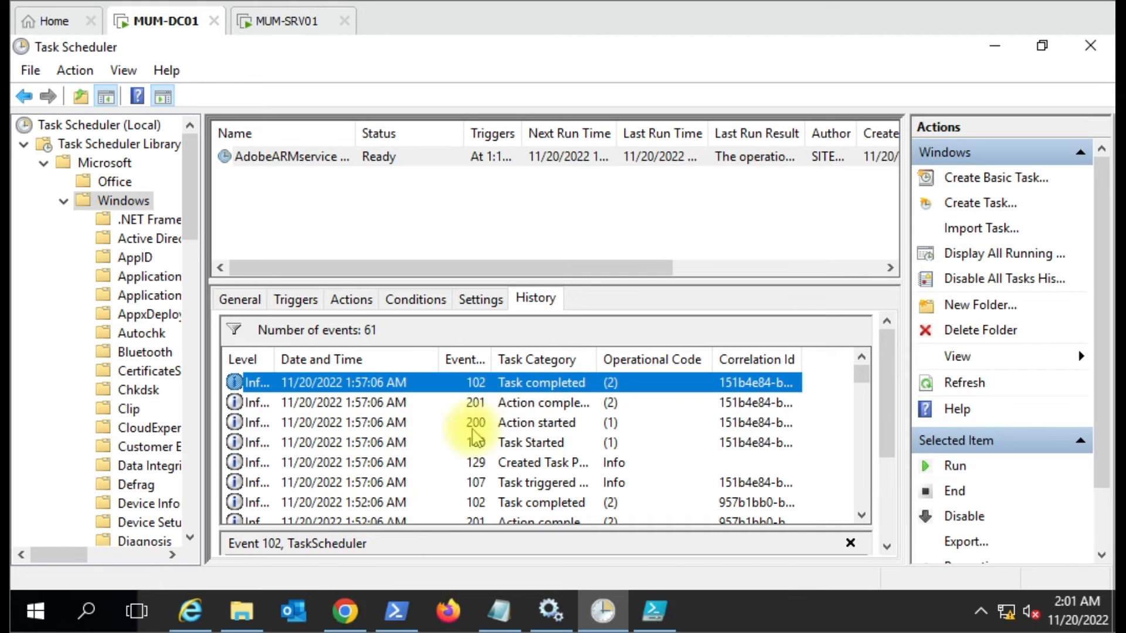
click(346, 612)
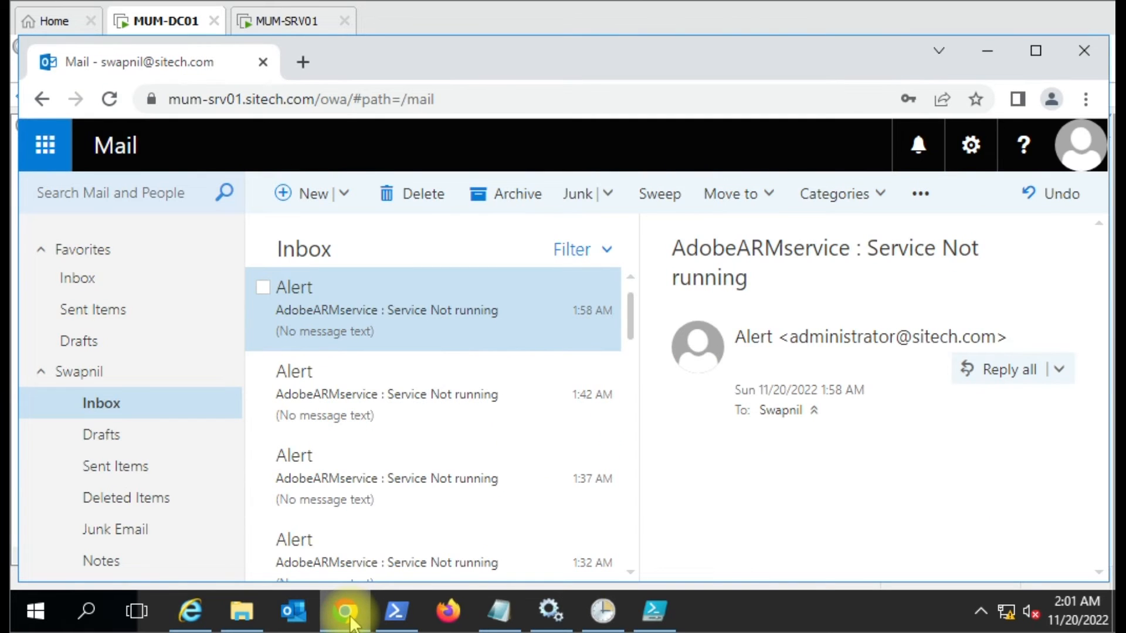
mouse_move(438, 460)
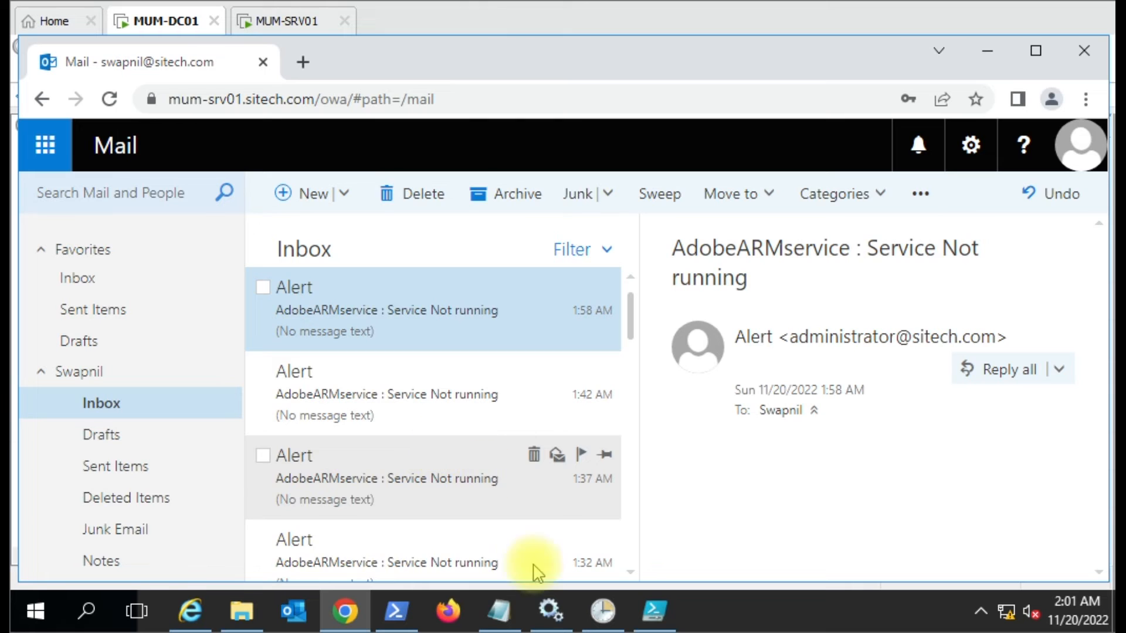
Open the newly arrived 2:02 AM AdobeARMservice Service Not running alert, then return to Task Scheduler.
click(550, 612)
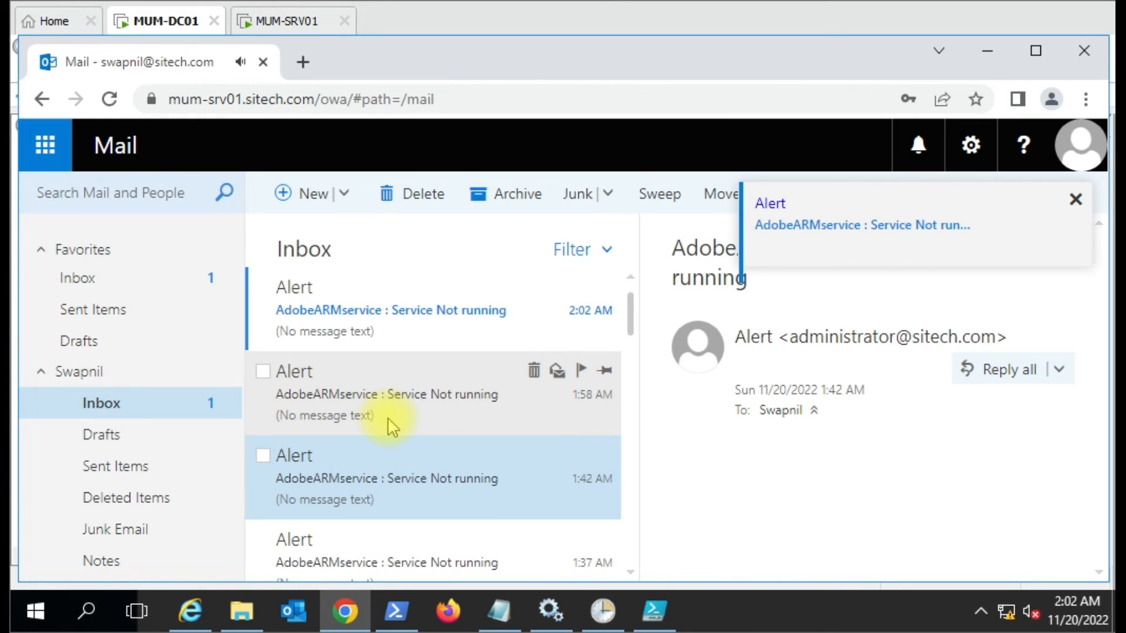
click(390, 310)
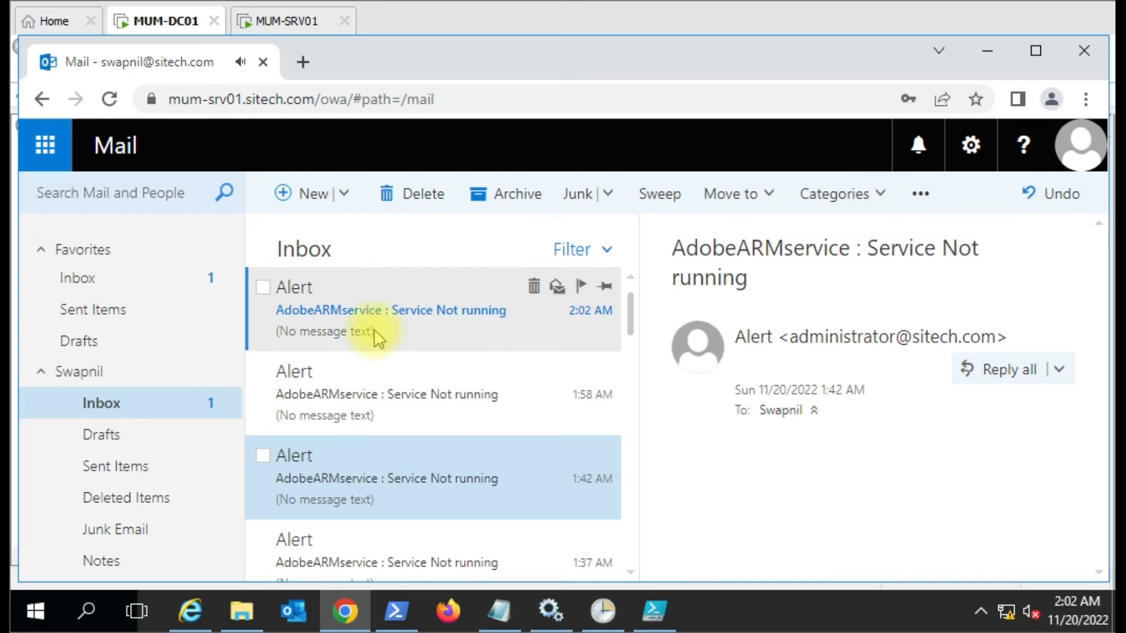
click(390, 310)
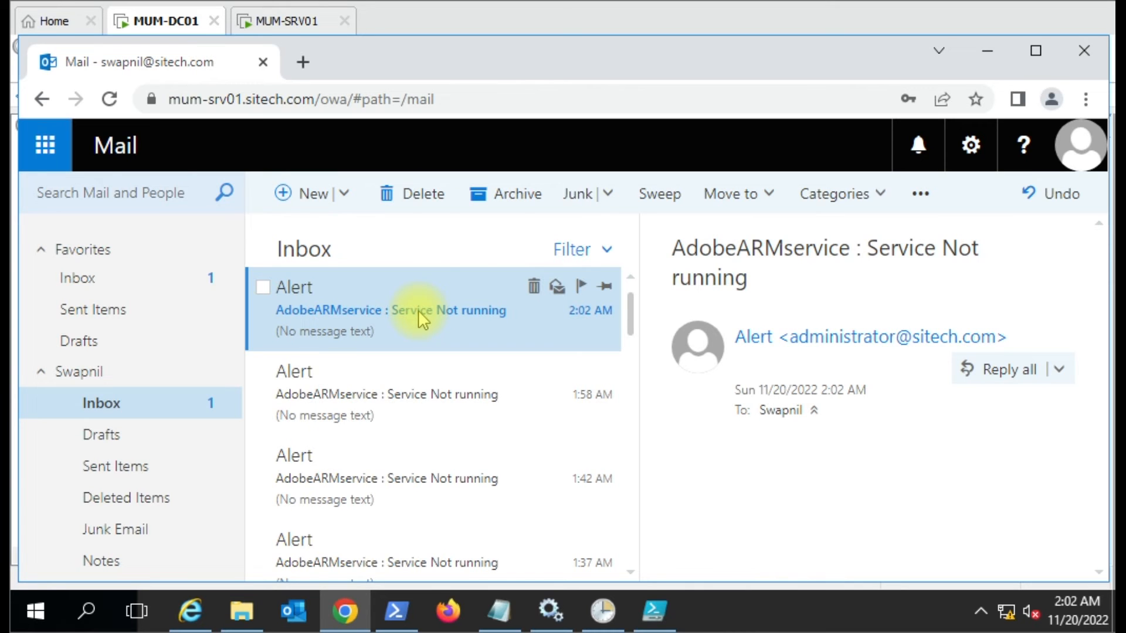
click(601, 611)
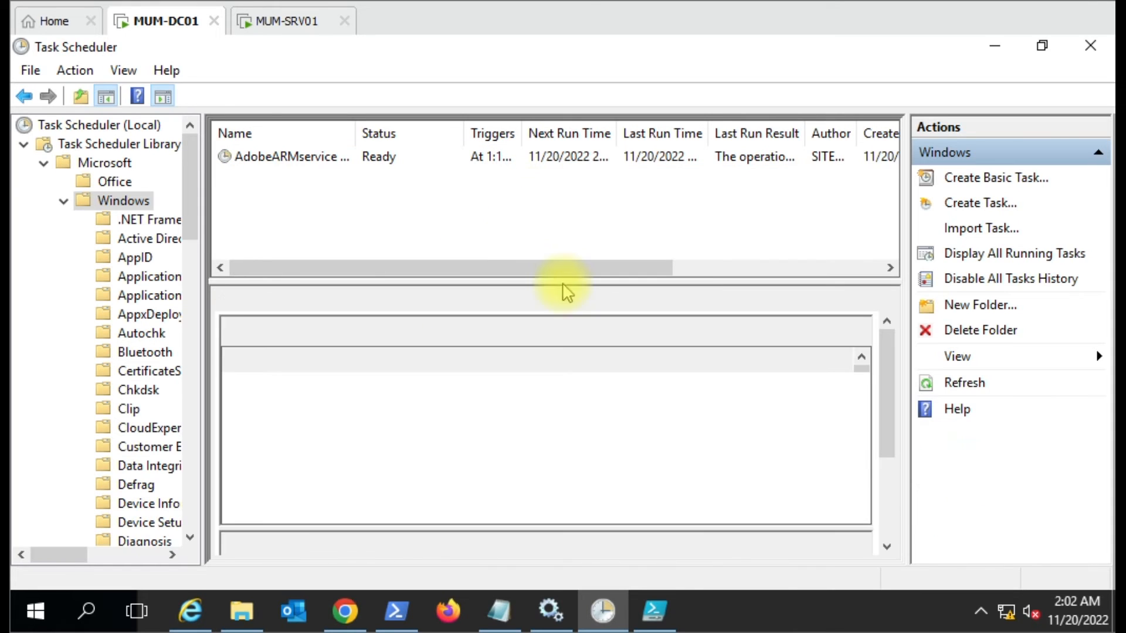
Show the AdobeARMservice task's 67-event history and bring up TestLog in Notepad.
click(291, 157)
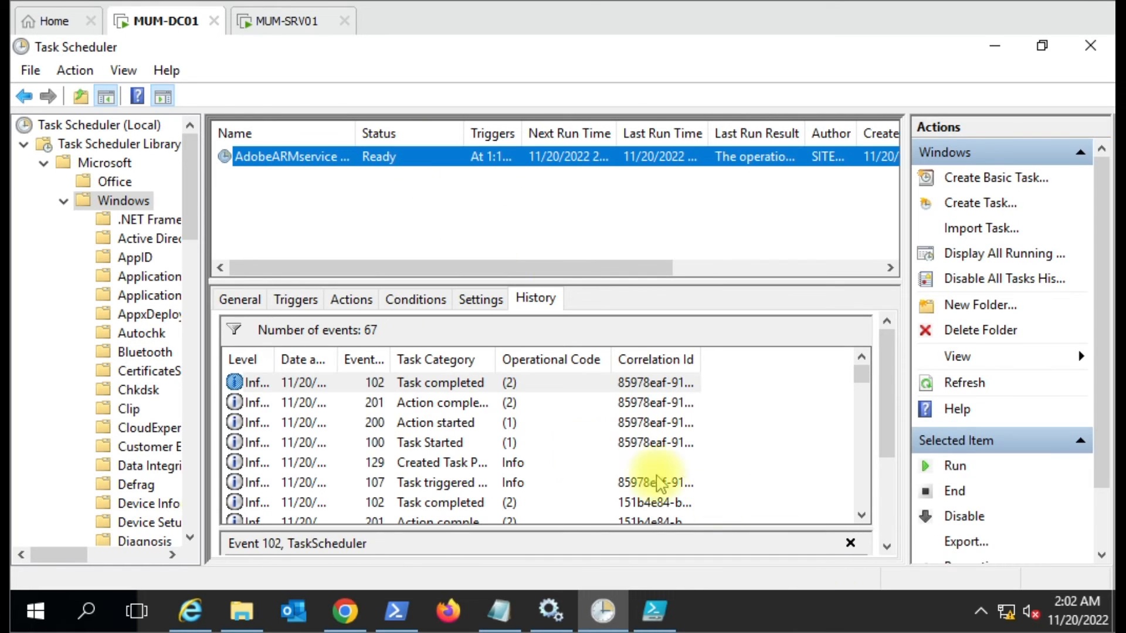
click(359, 382)
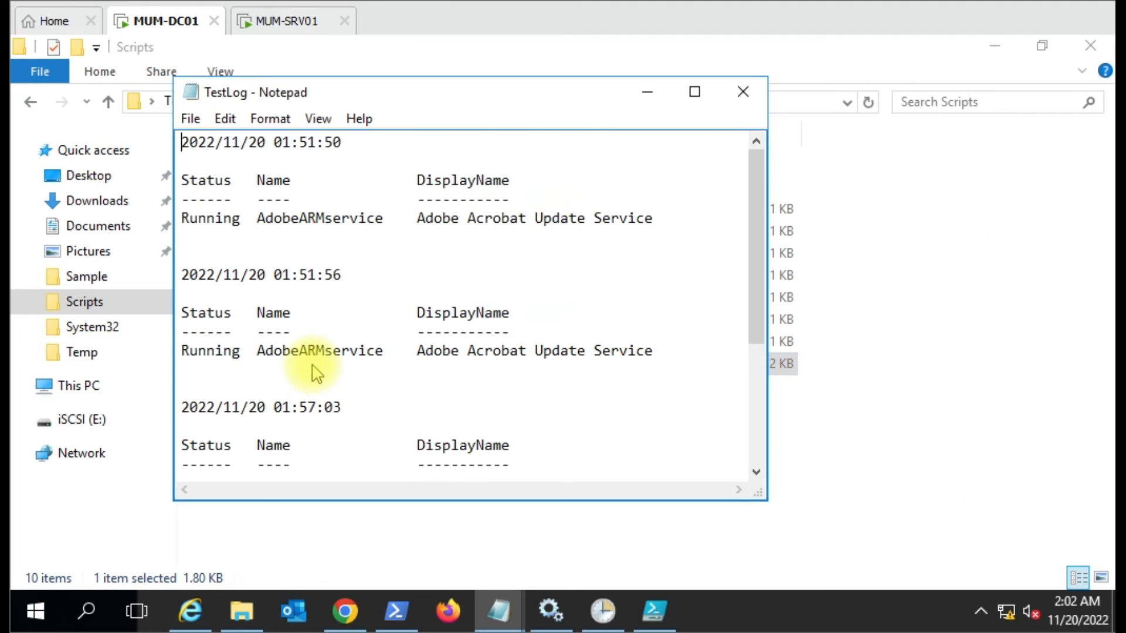
Scroll through TestLog, close Notepad, and check AdobeARMservice in Services.
scroll(down, 3)
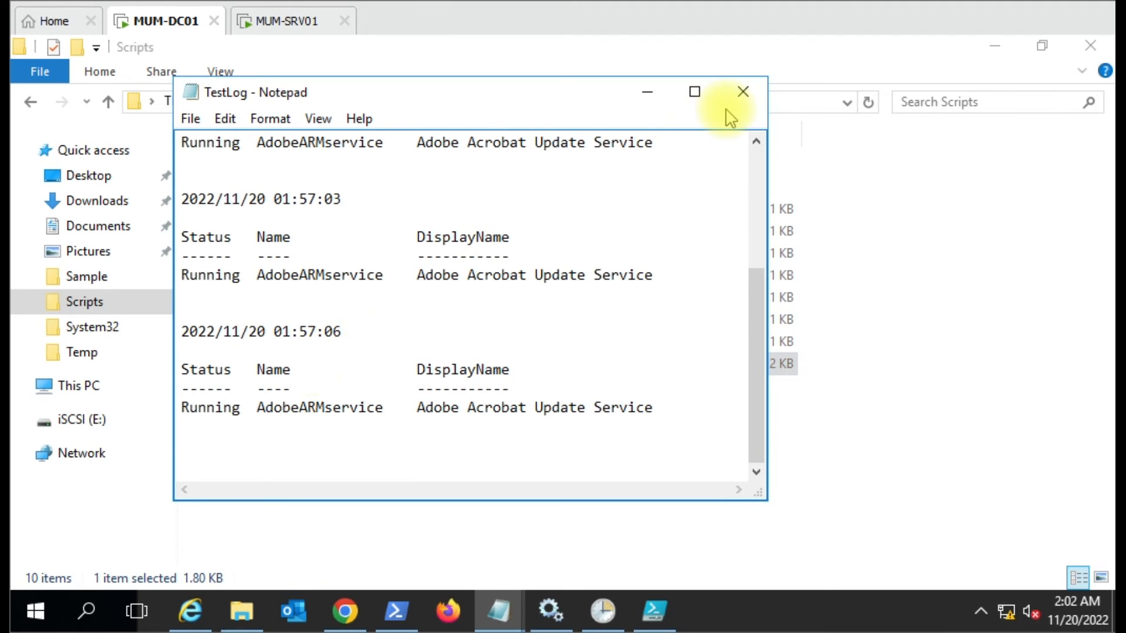
click(743, 92)
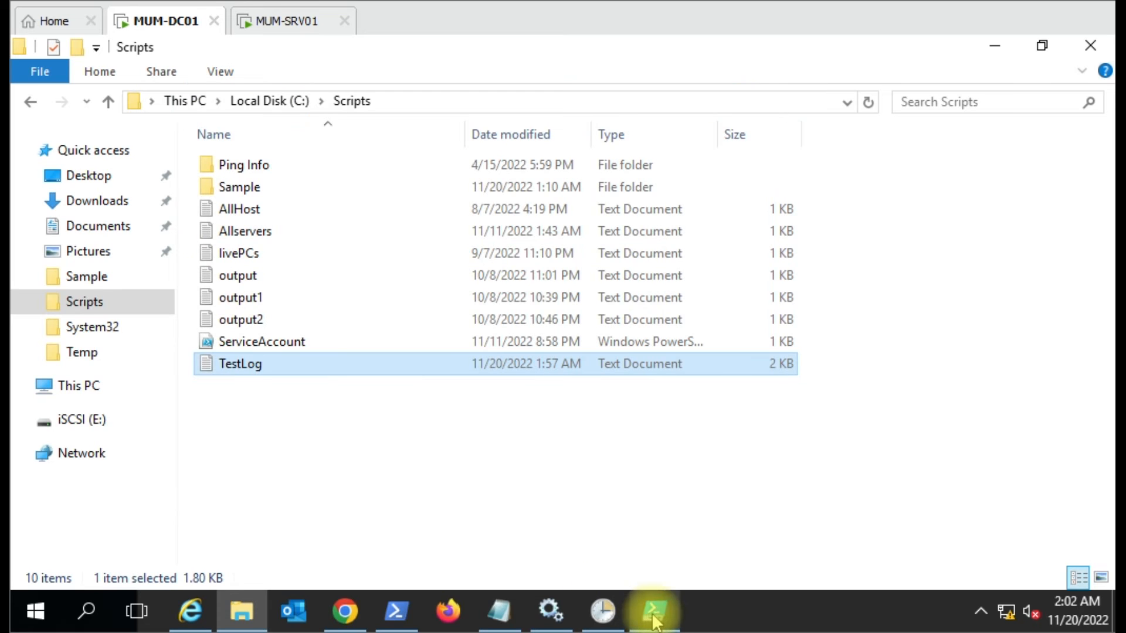
click(550, 612)
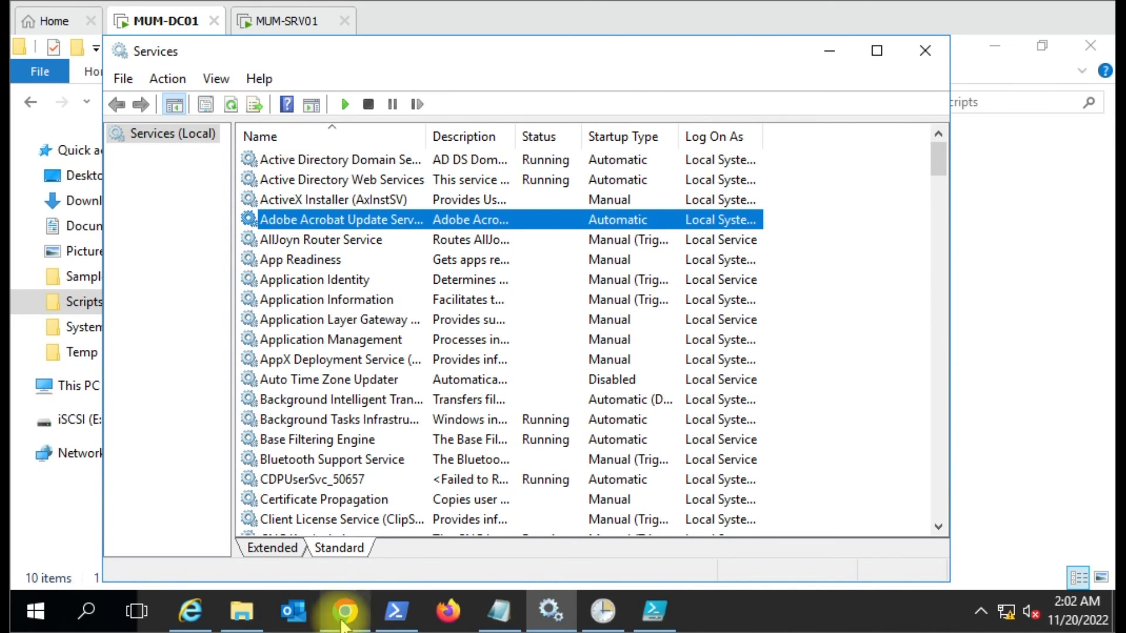
Reopen TestLog from the scripts folder and highlight the 01:57:03 Running entry.
click(652, 612)
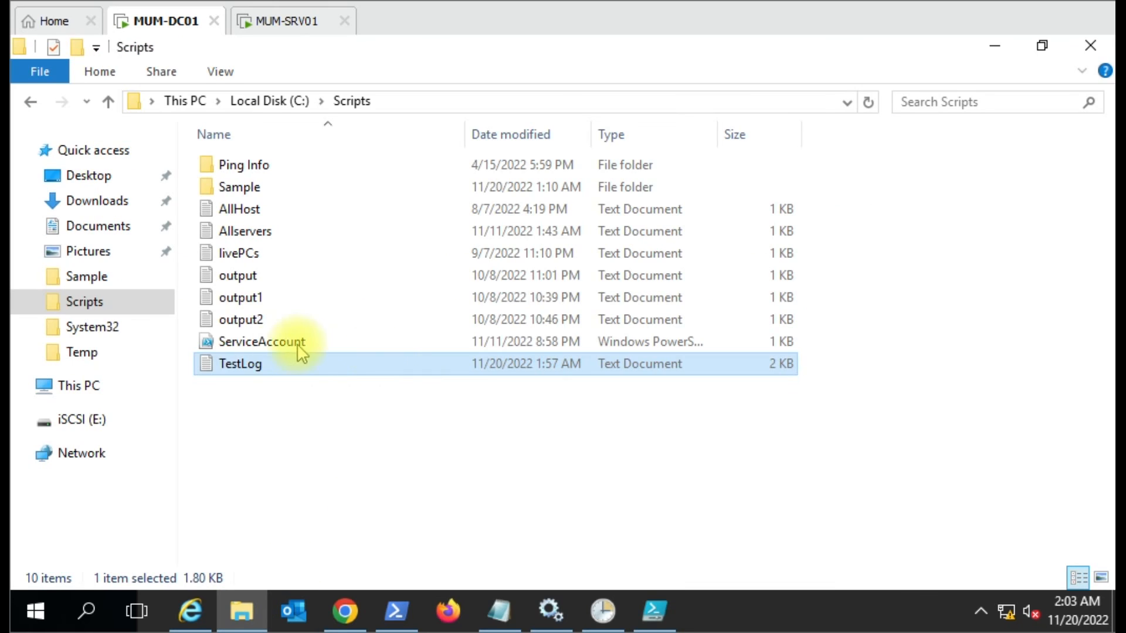
double_click(240, 364)
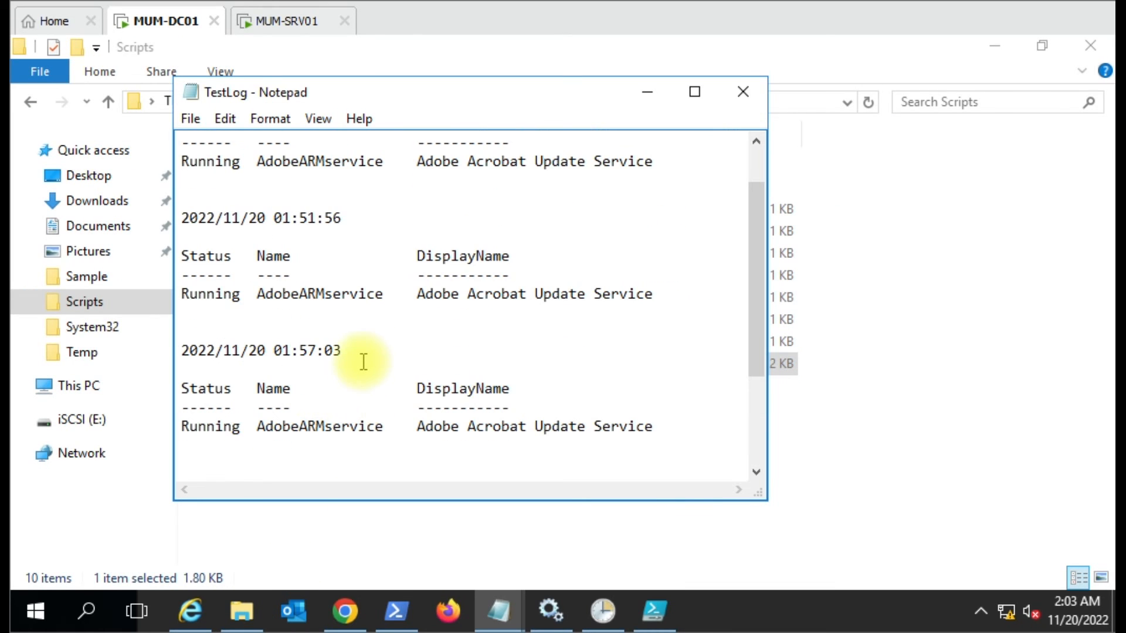
double_click(210, 426)
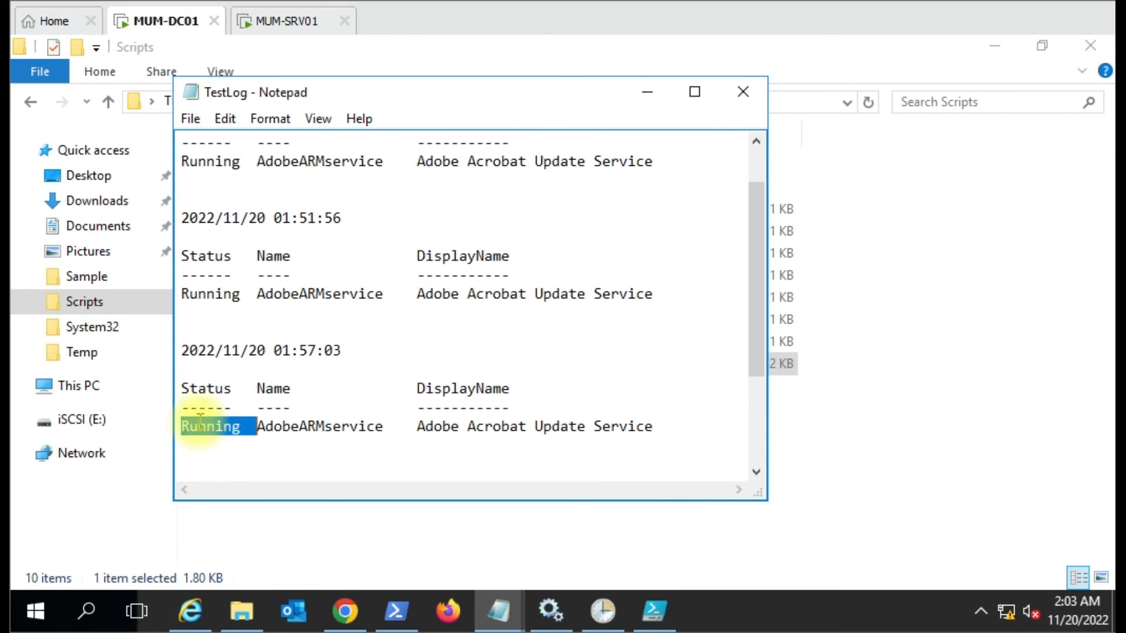